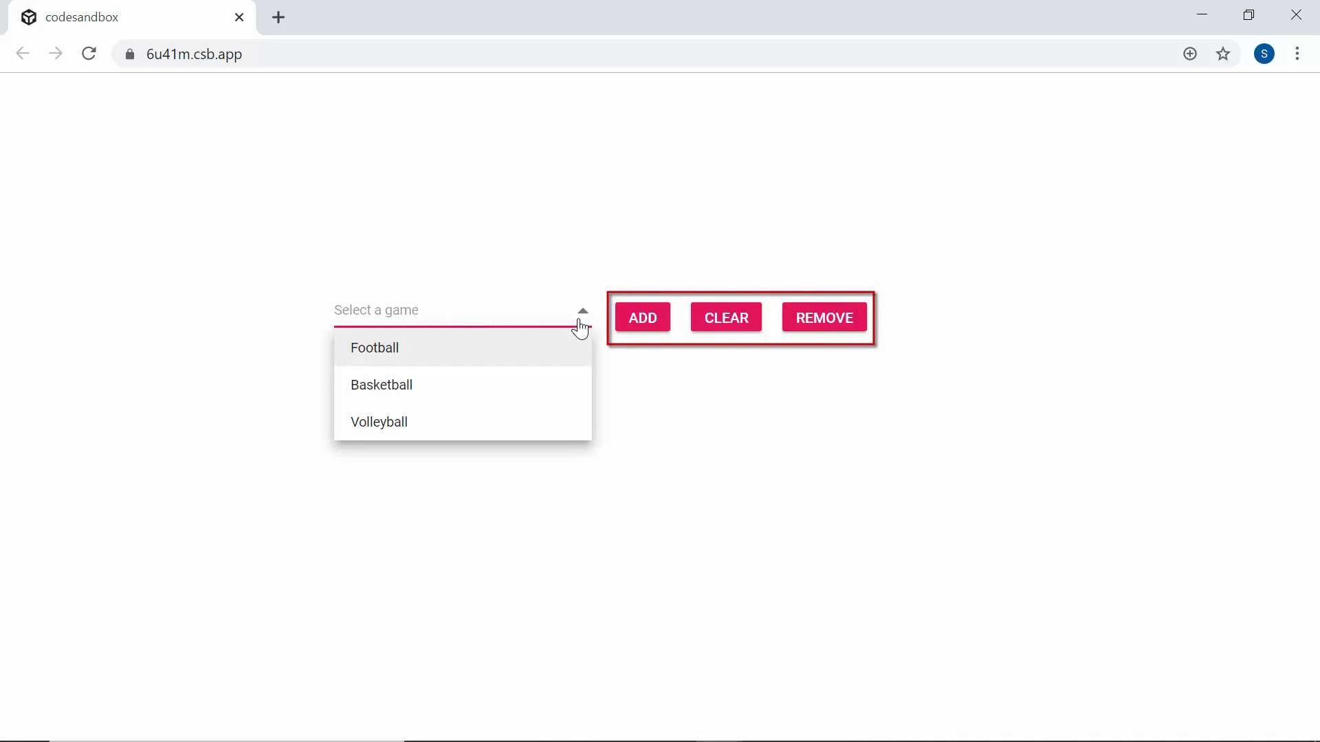
# Step: Add Badminton, then remove Football and reopen the list to confirm only Basketball and Volleyball remain
pyautogui.click(642, 318)
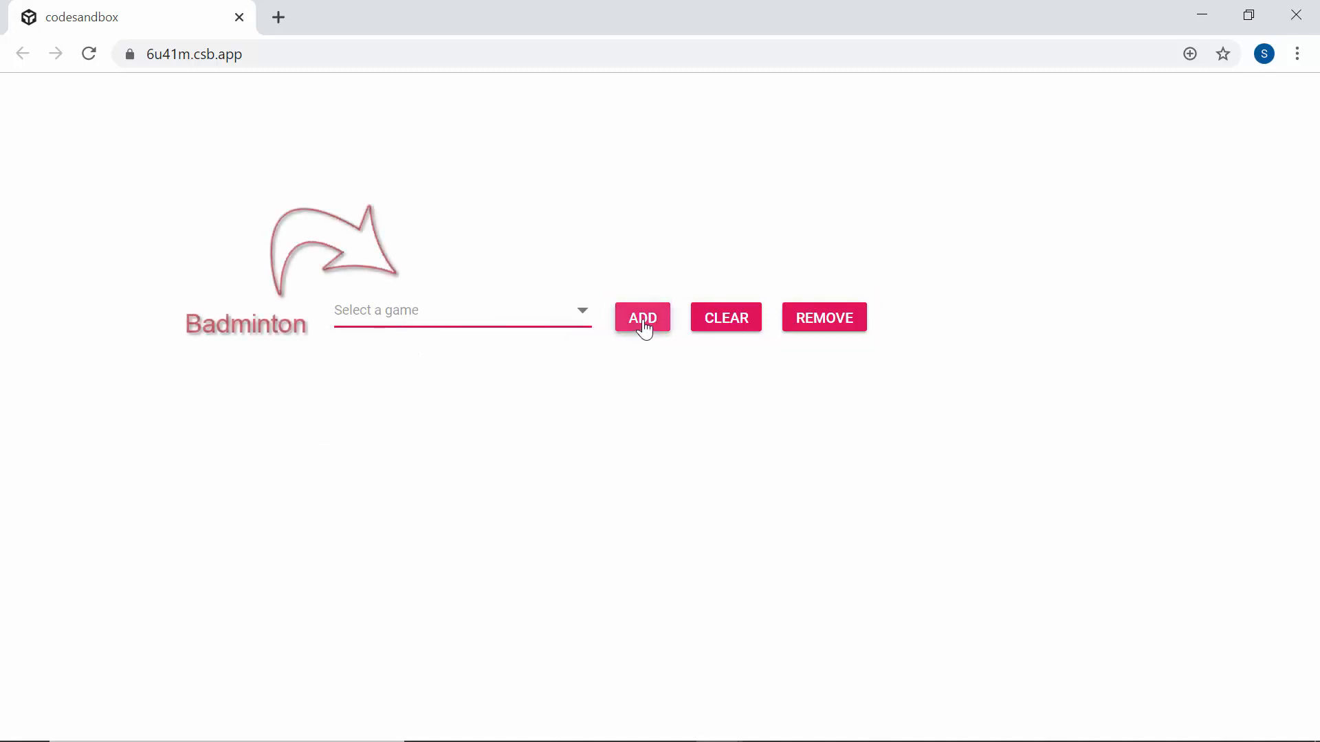
pyautogui.click(462, 309)
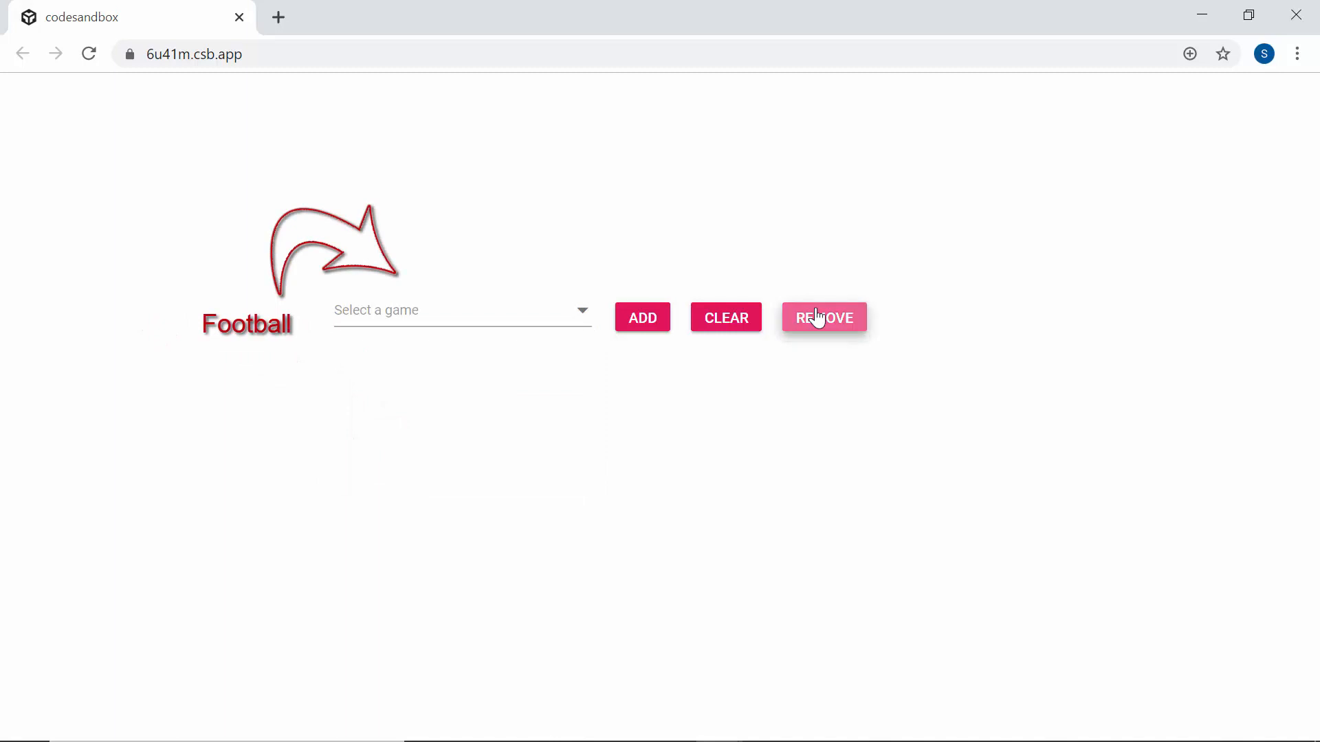
pyautogui.click(462, 309)
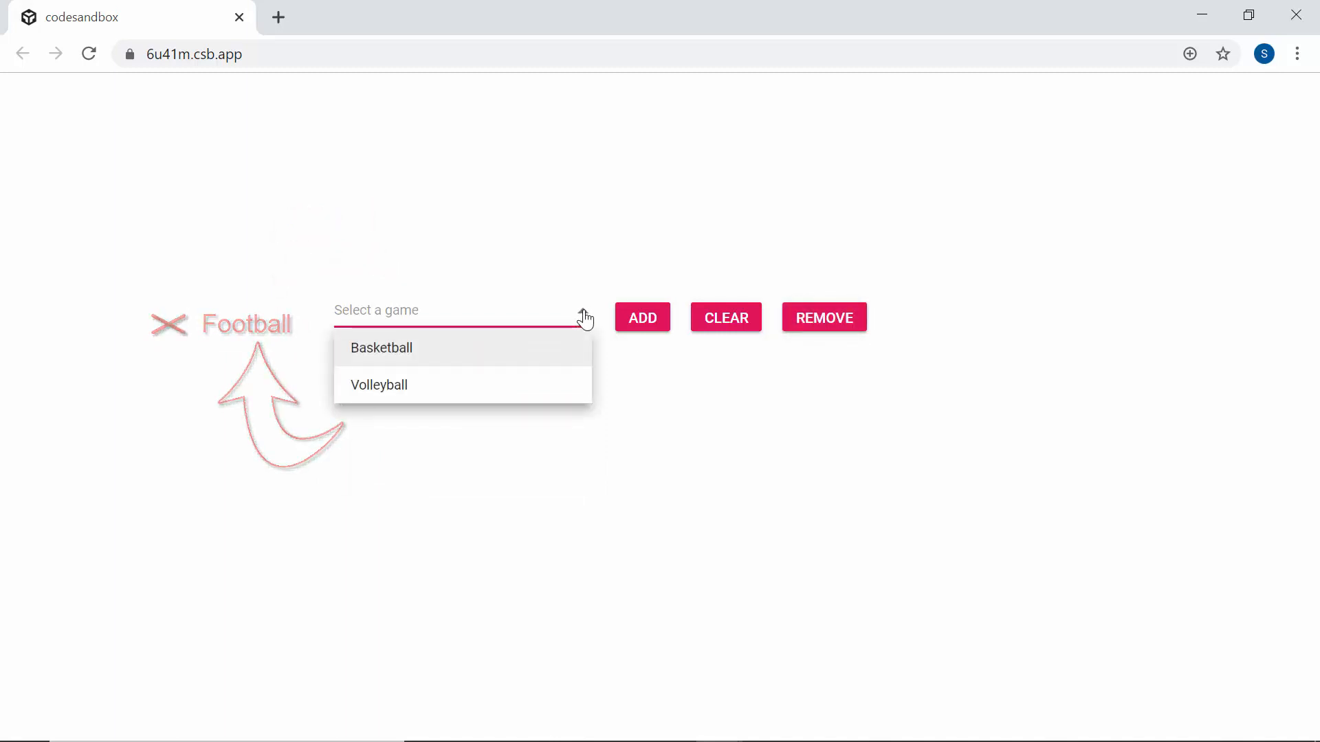
pyautogui.click(823, 317)
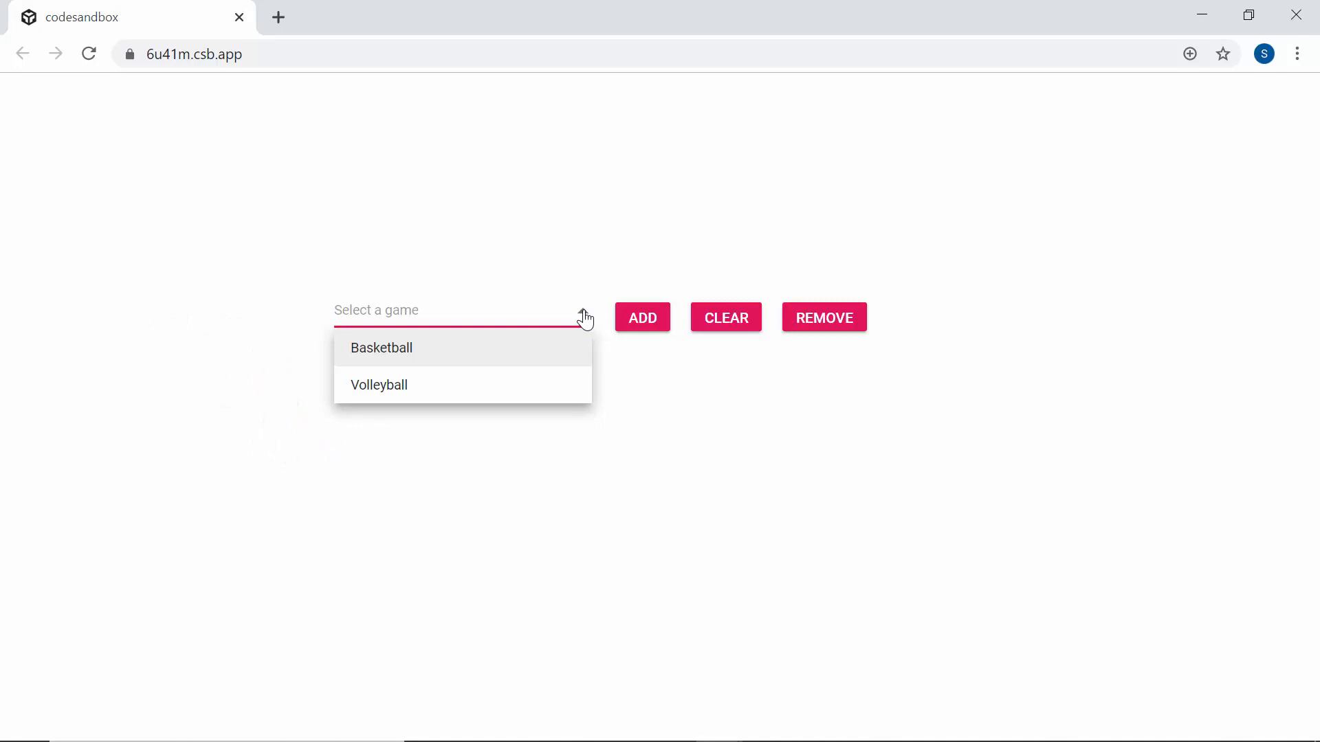
pyautogui.click(378, 385)
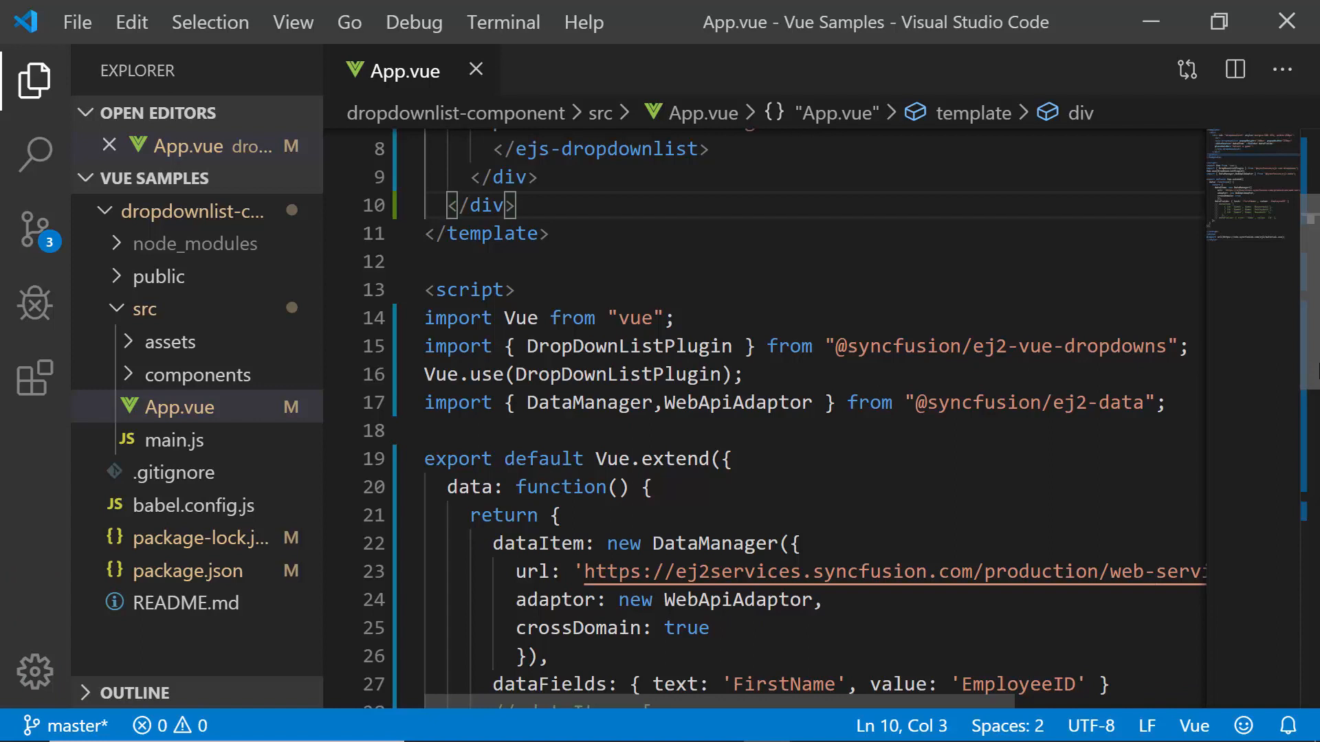
pyautogui.moveTo(925, 278)
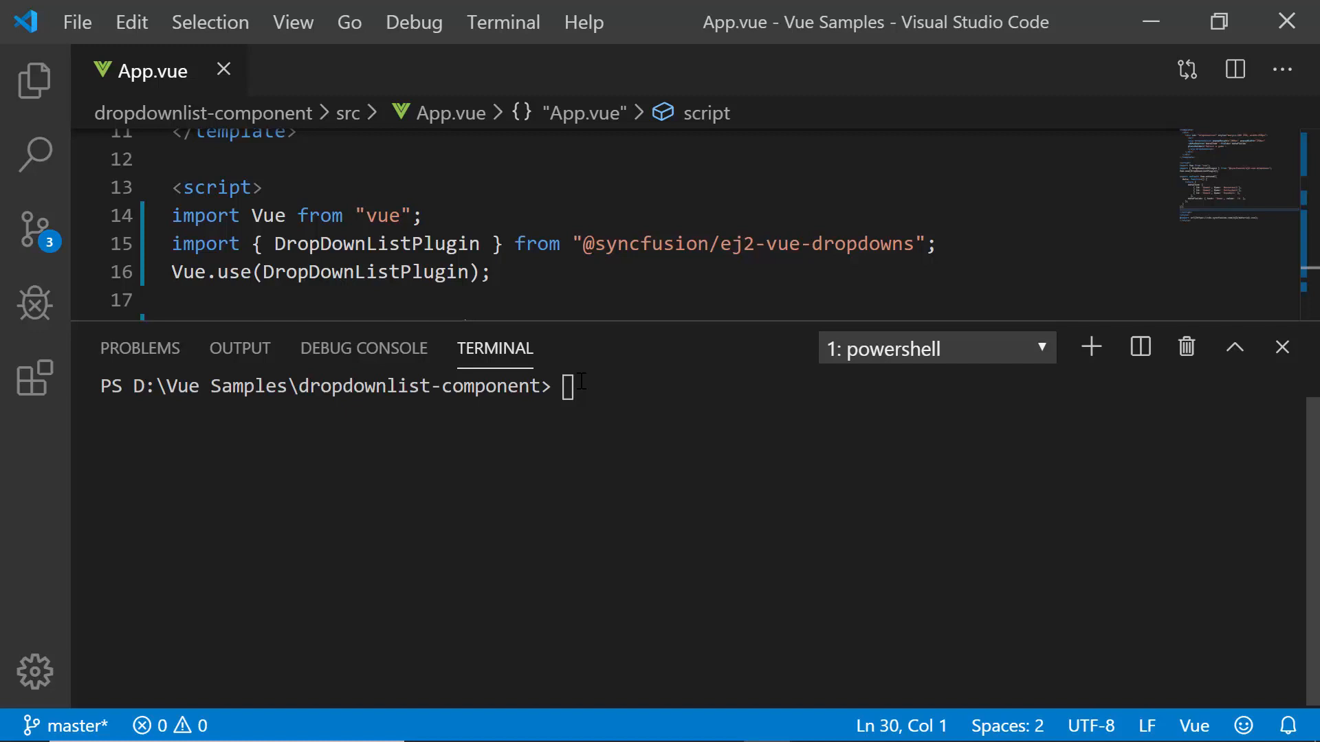
pyautogui.write('npm install')
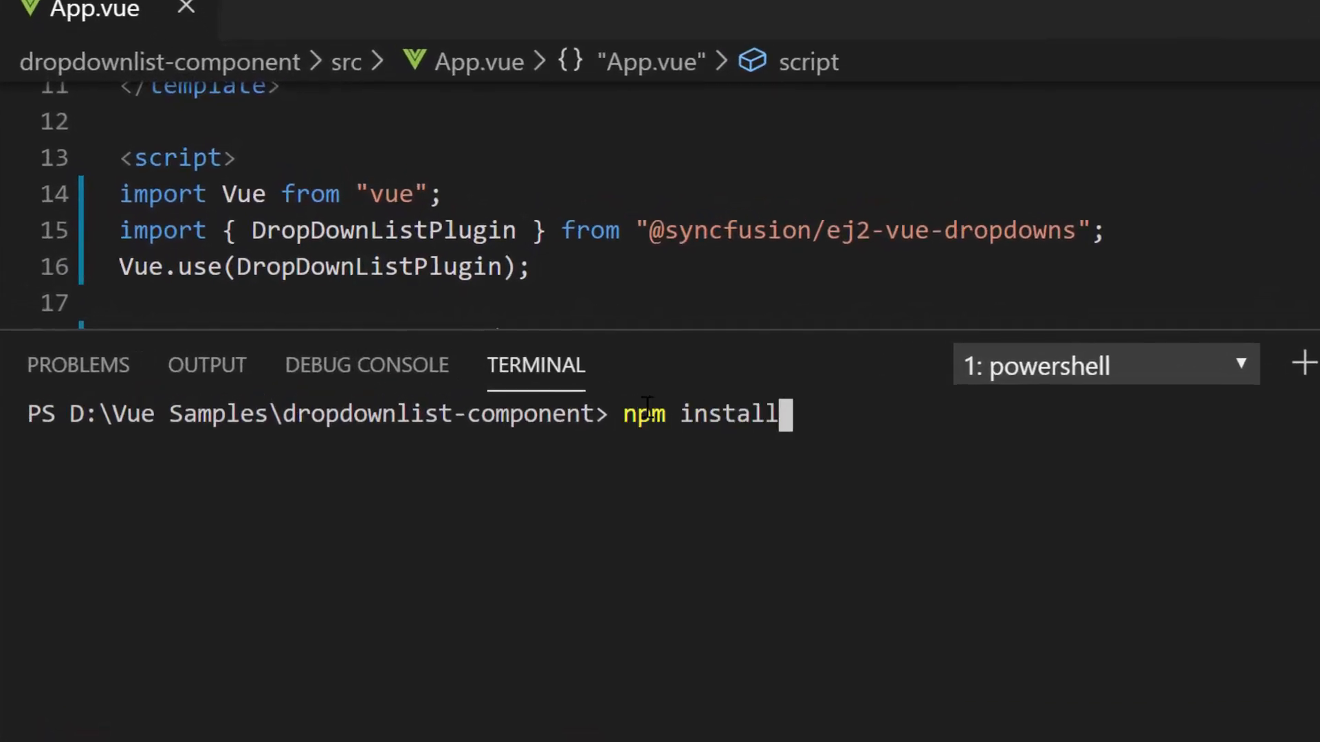
pyautogui.write('@syncfusion/ej2-vue-buttons --')
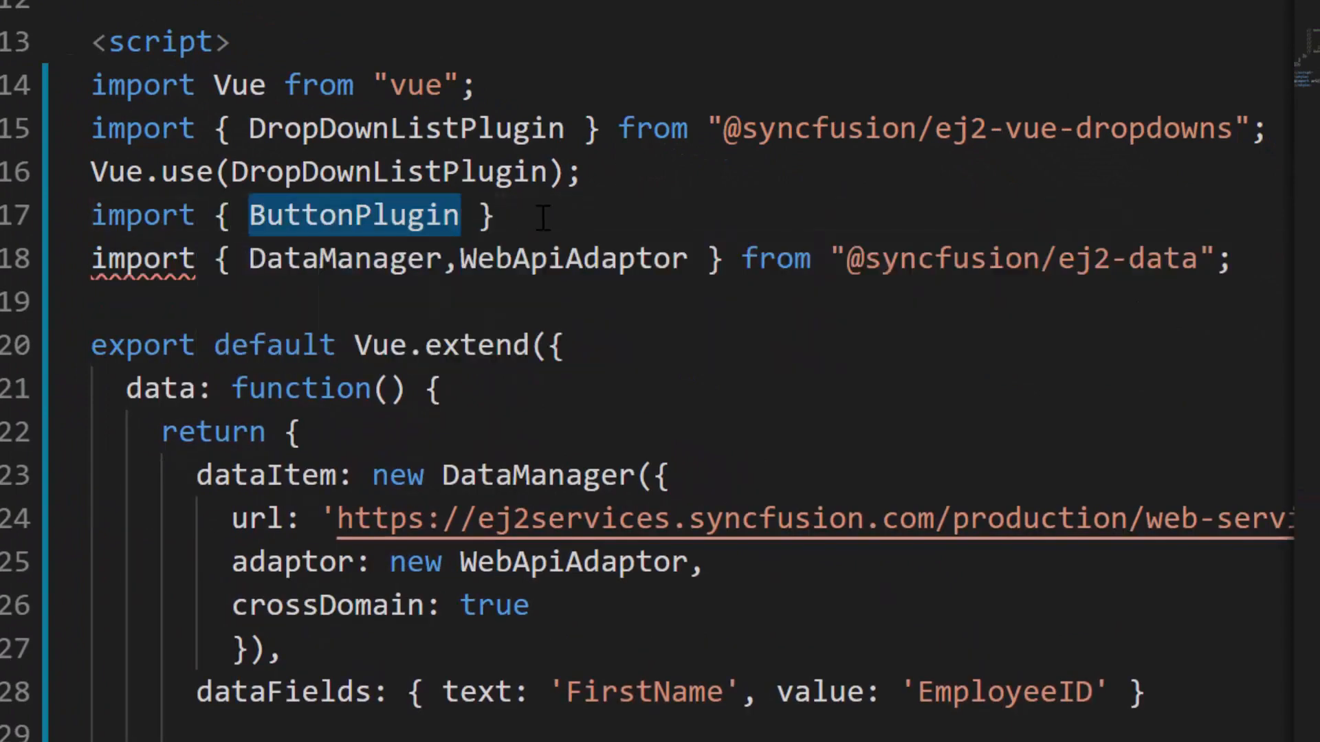
pyautogui.write('from "@syncfusion/ej2-vue-buttons";')
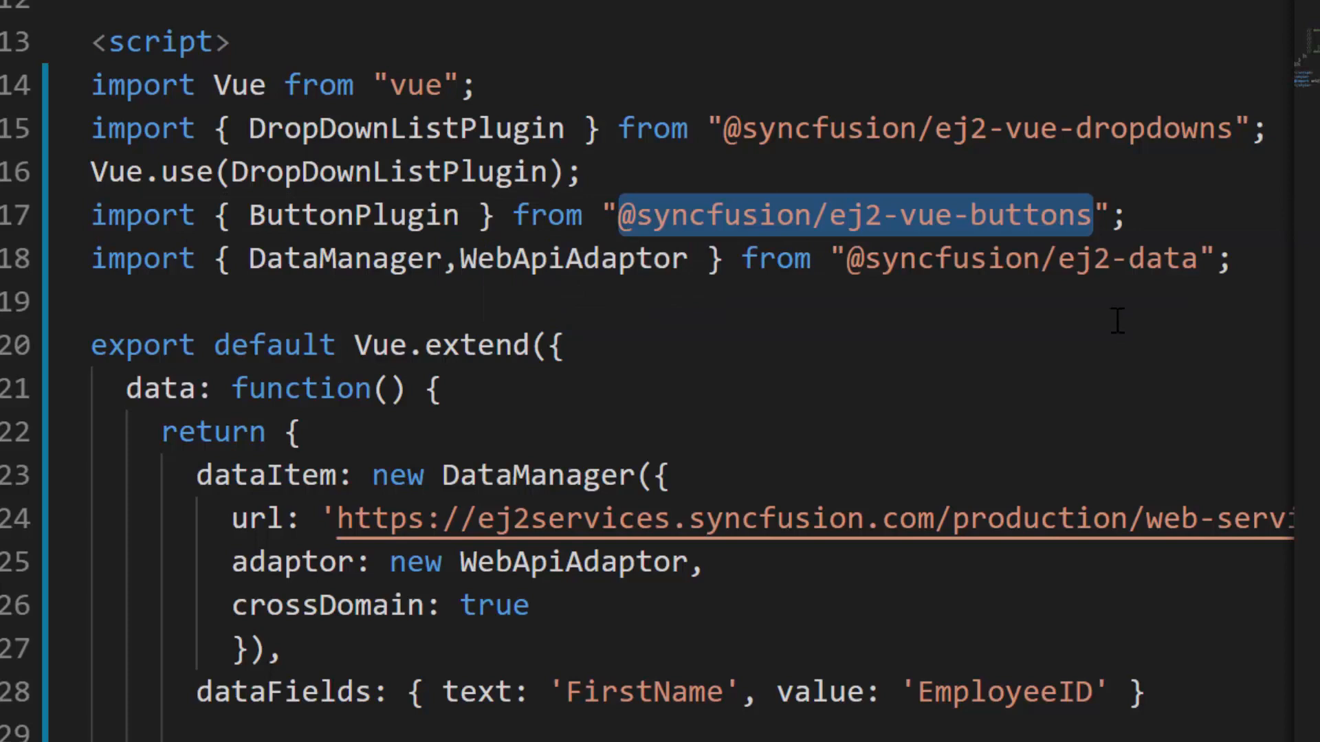
pyautogui.write('Vue.use(ButtonPlugin);')
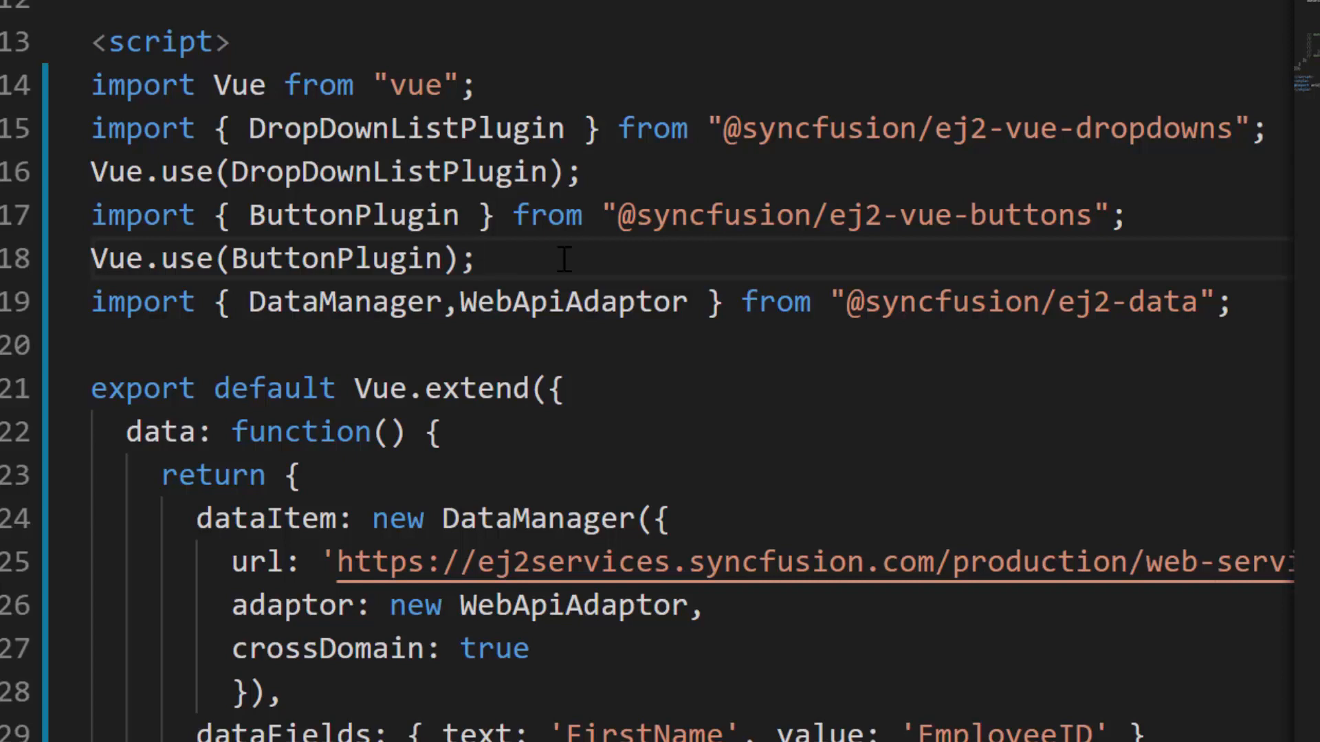
pyautogui.click(478, 259)
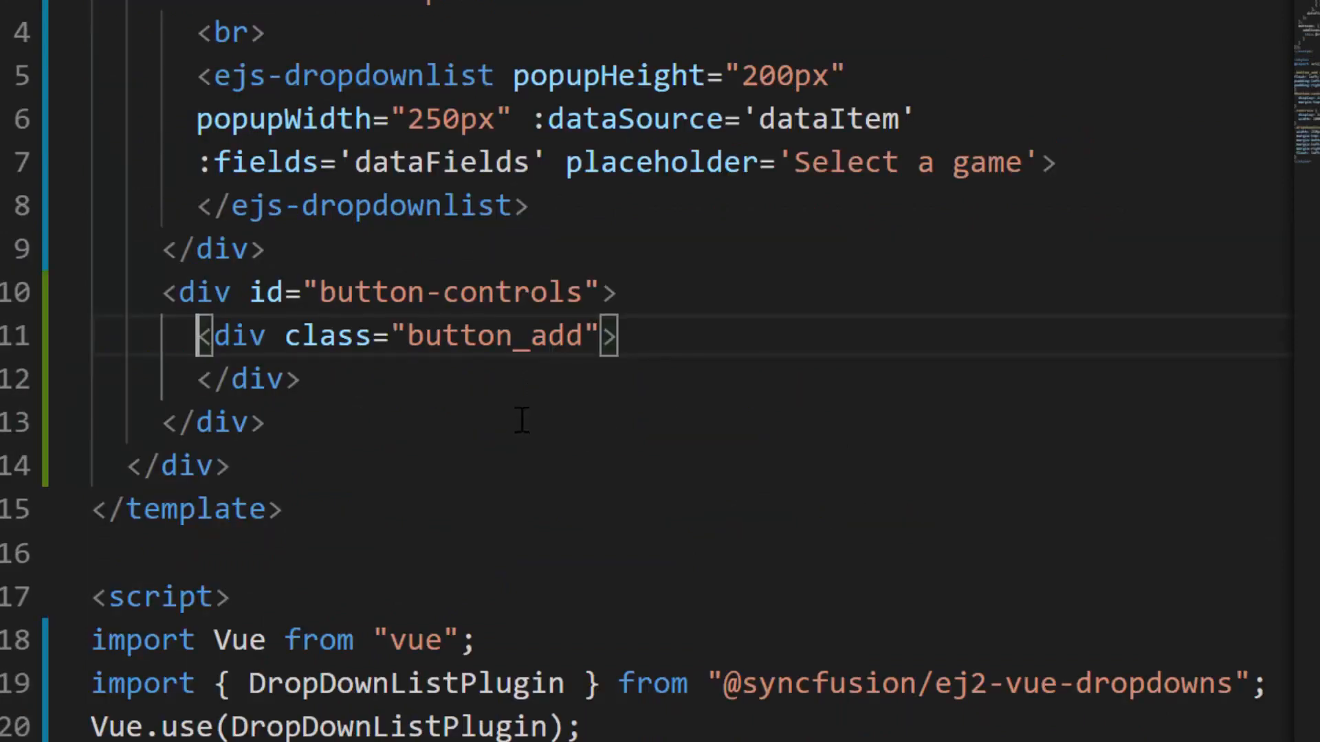
# Step: Insert an <ejs-button> labelled ADD on a new line inside the button_add container
pyautogui.click(661, 335)
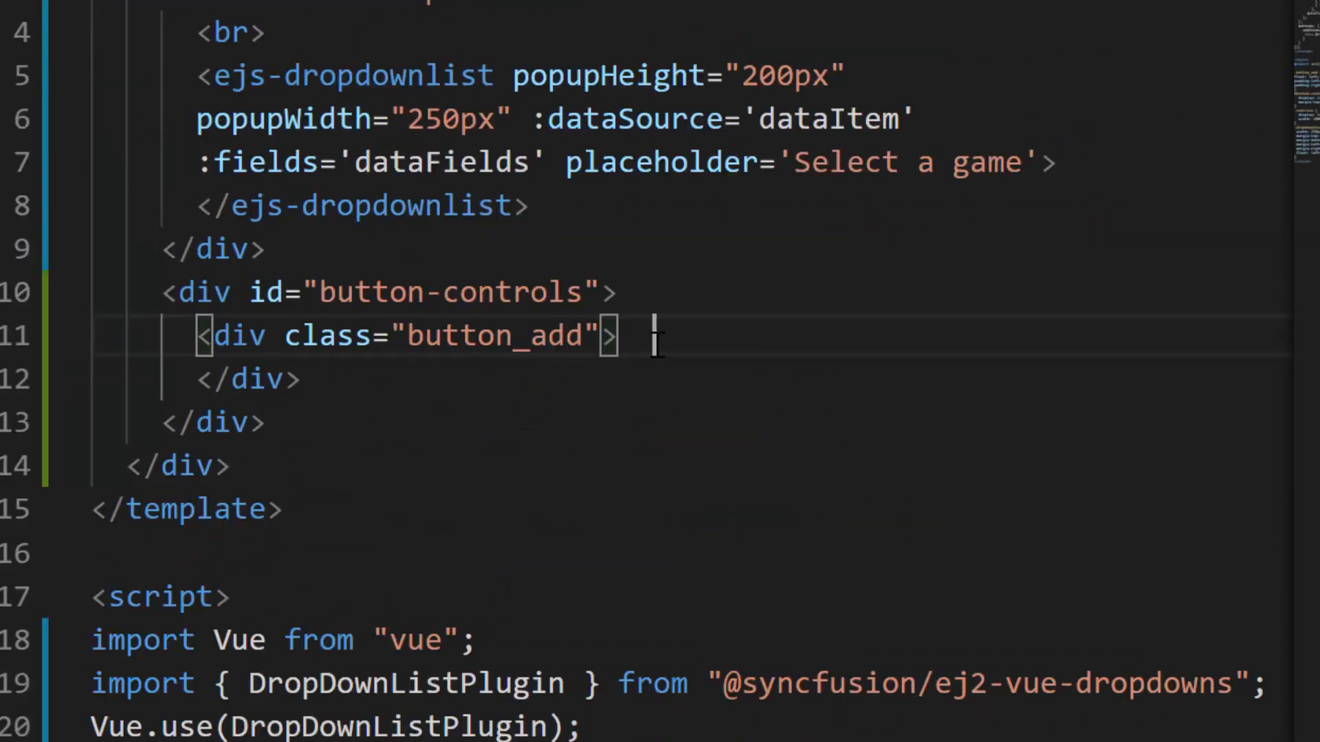
pyautogui.press('Enter')
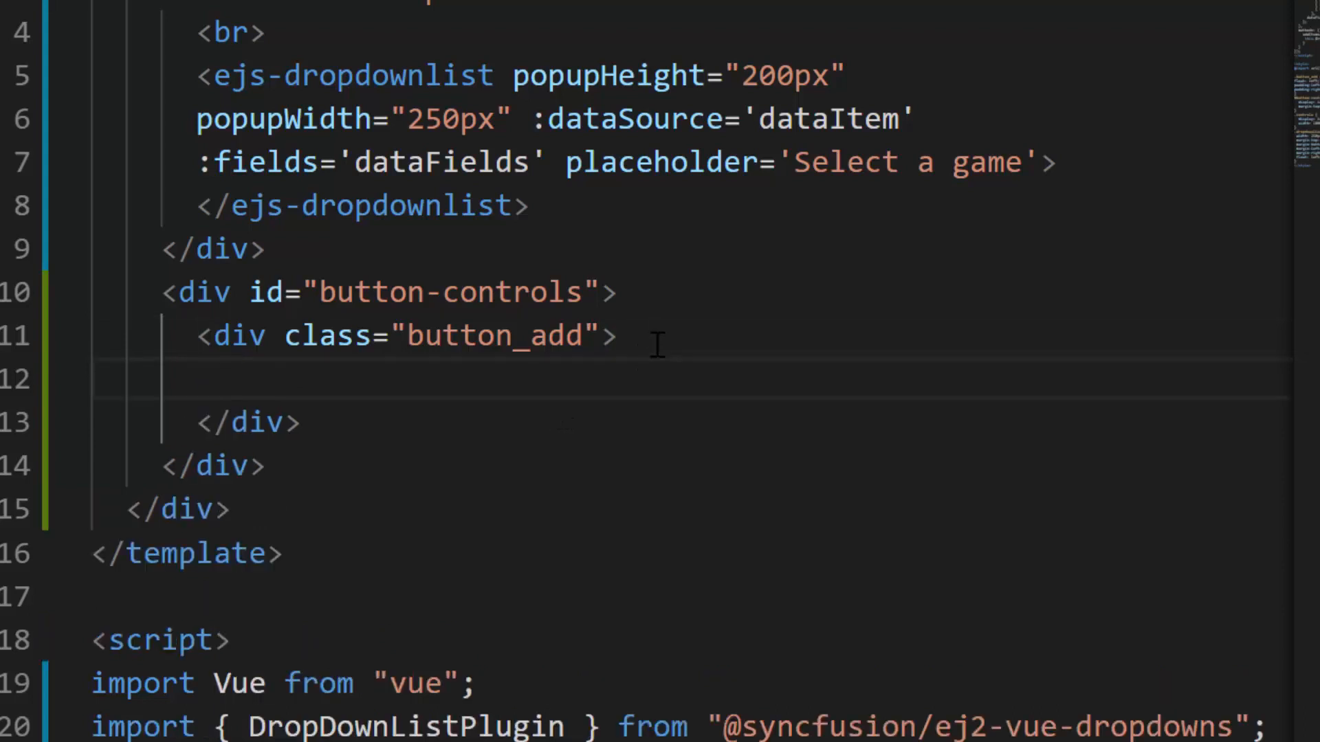
pyautogui.write('<ejs-button>')
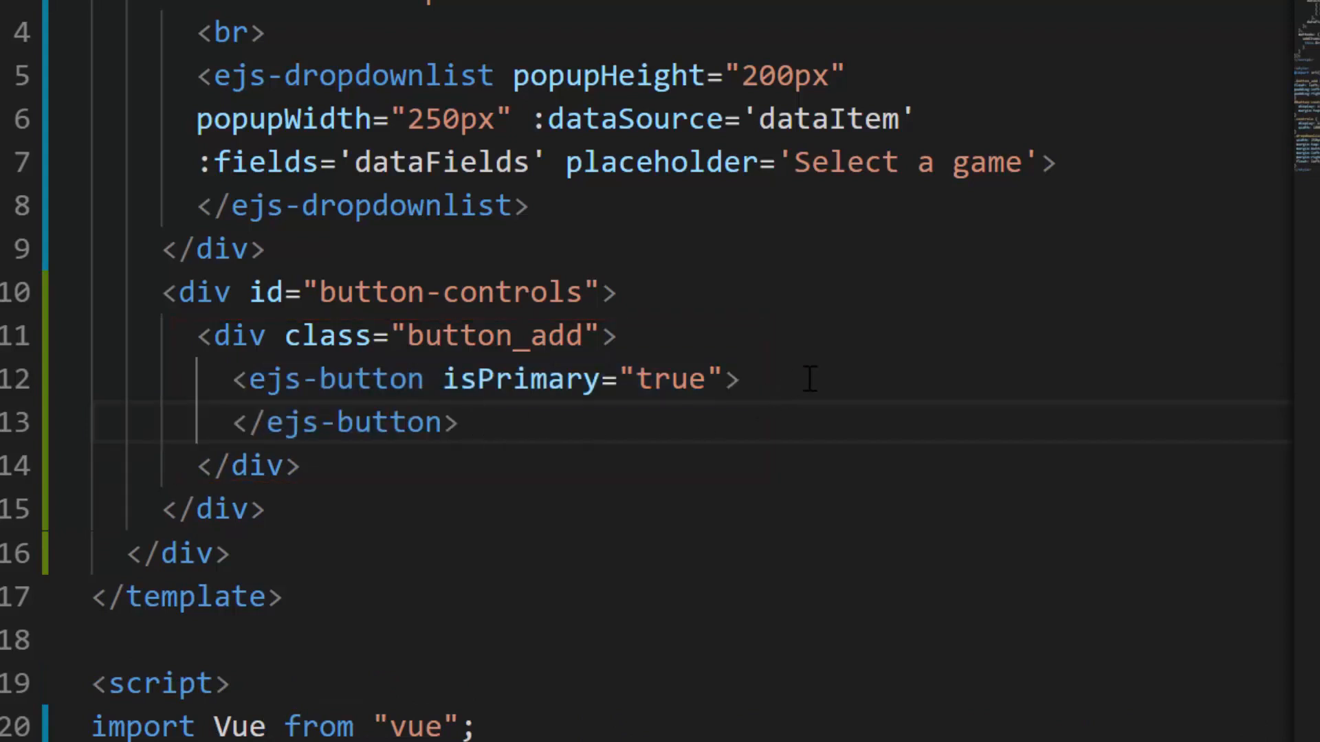
pyautogui.write('ADD')
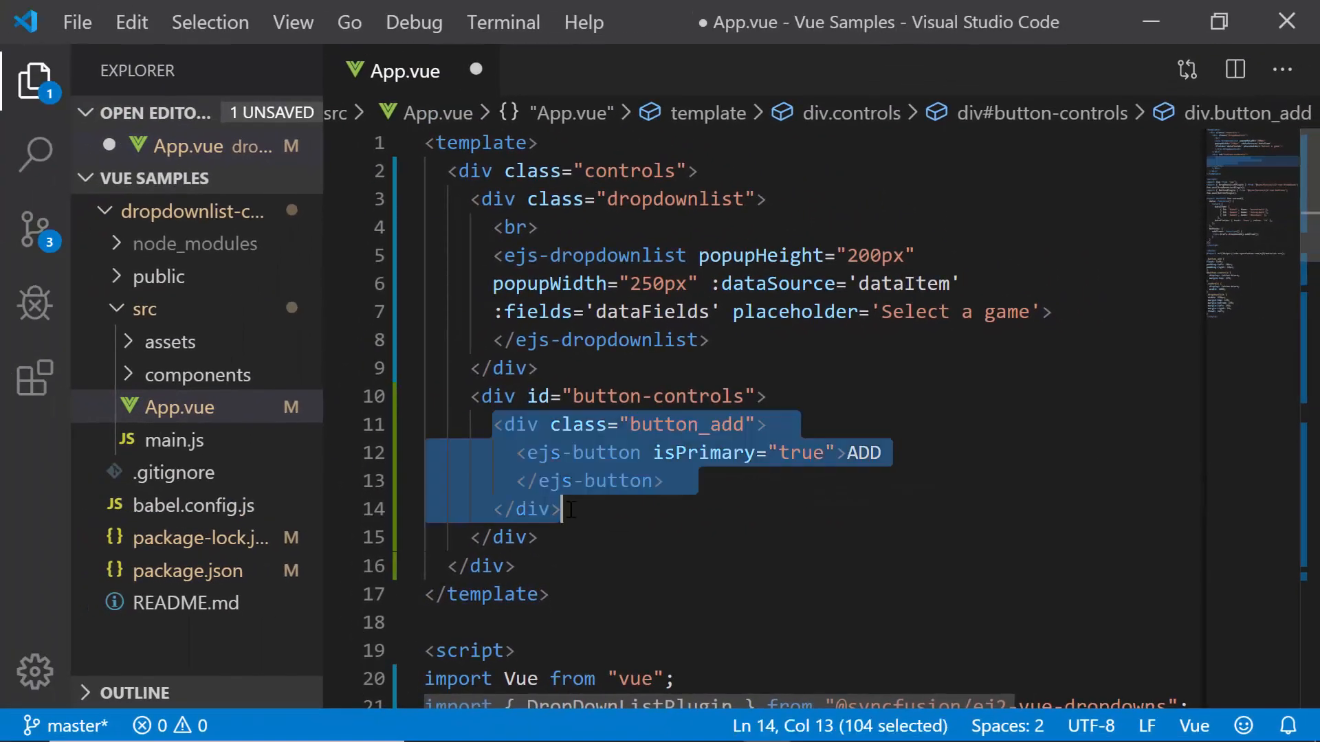
pyautogui.scroll(-3)
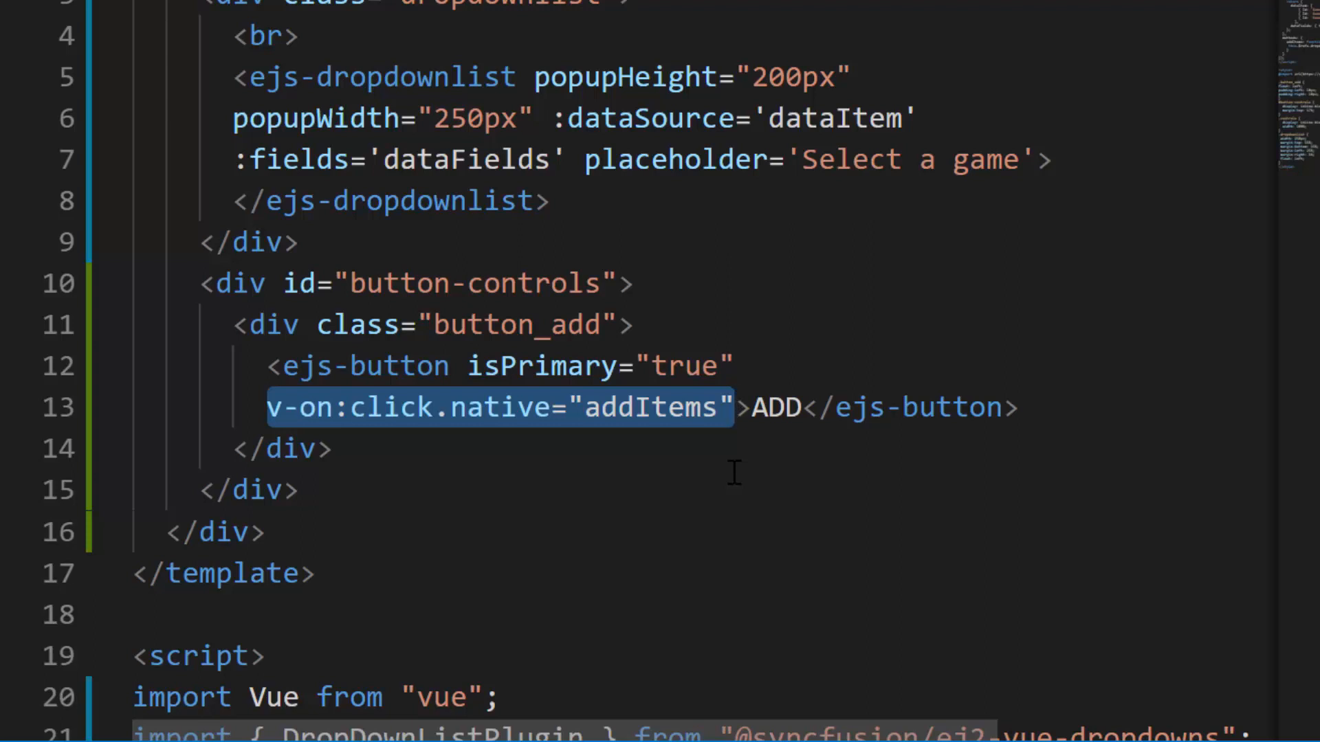
# Step: Wire the ADD button to addItems and start a methods: { block with the add method
pyautogui.doubleClick(649, 407)
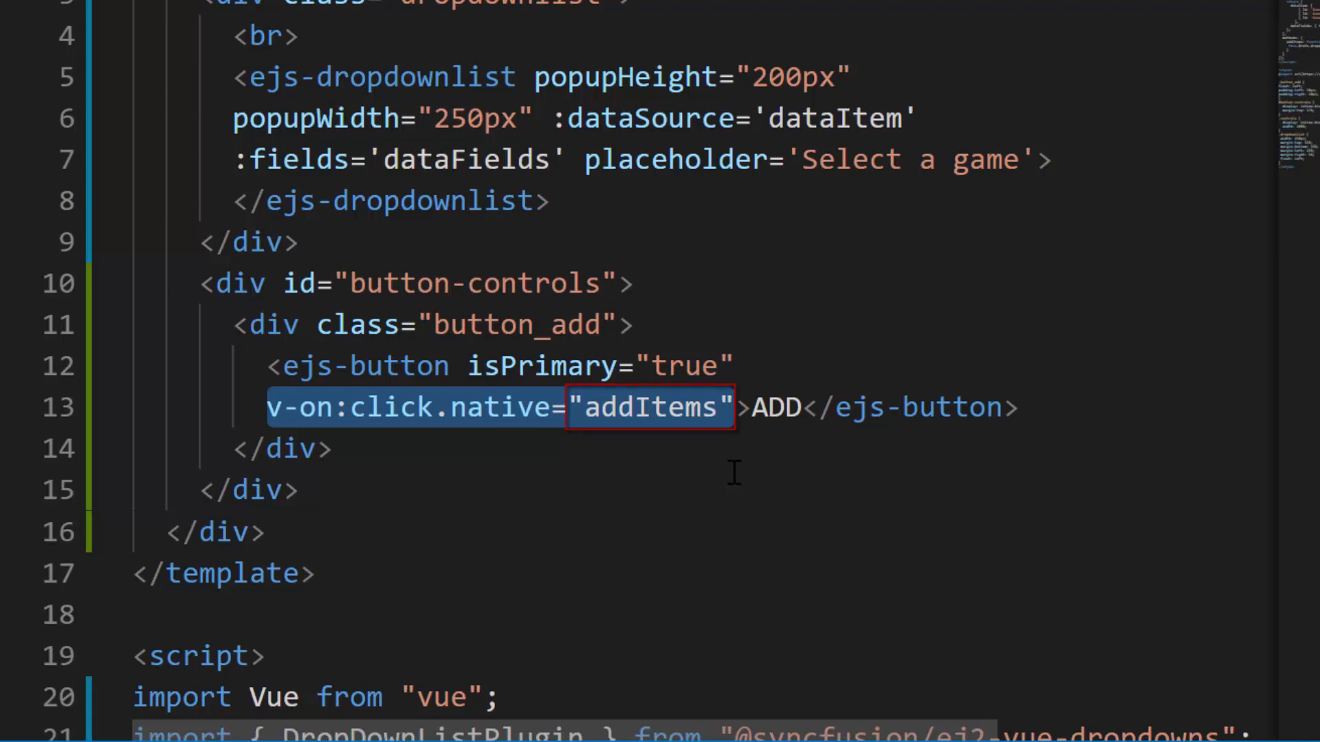
pyautogui.scroll(-3)
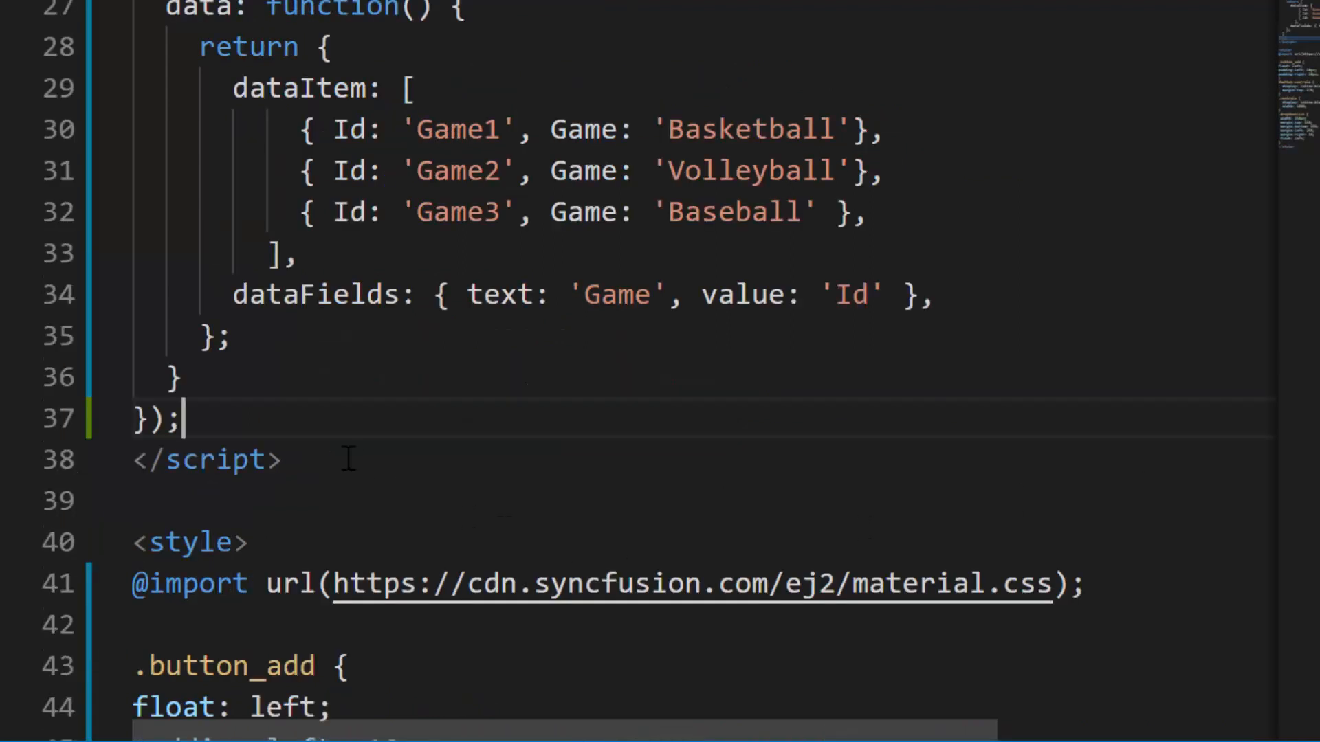
pyautogui.write('methods: {')
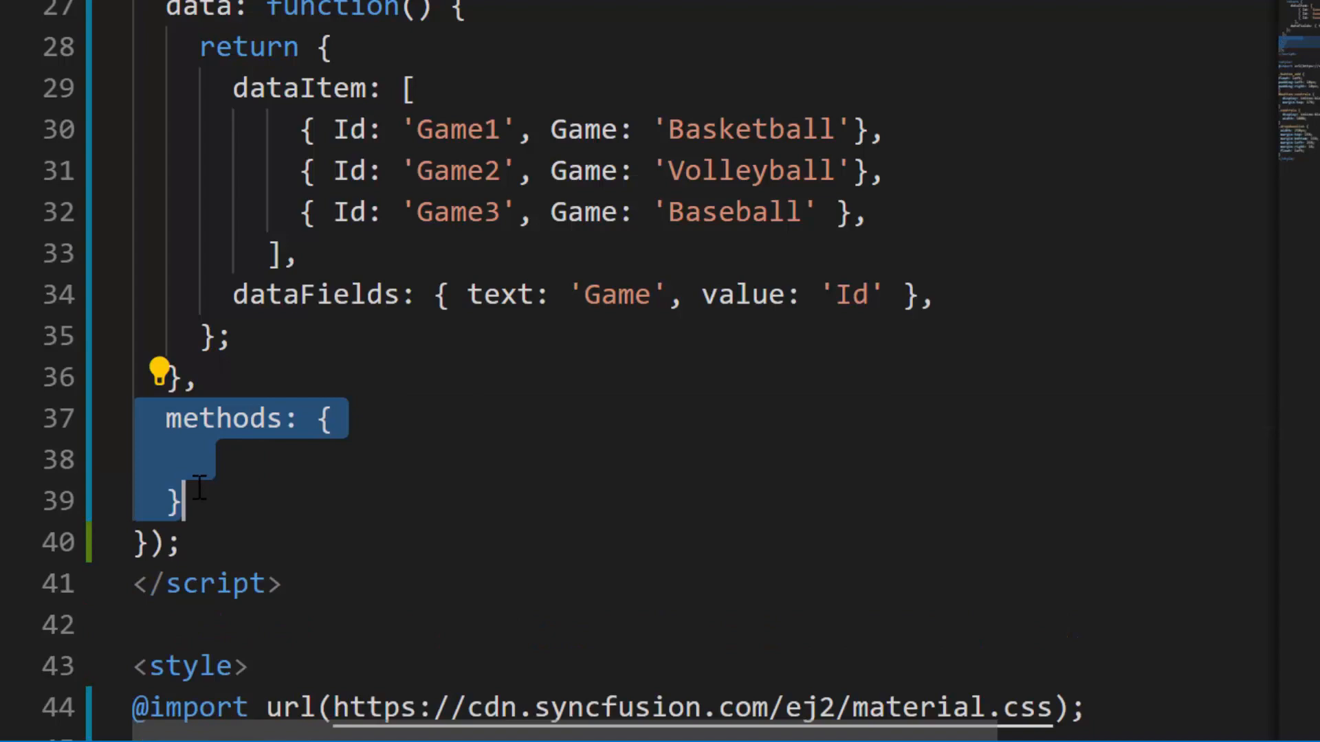
pyautogui.write('add')
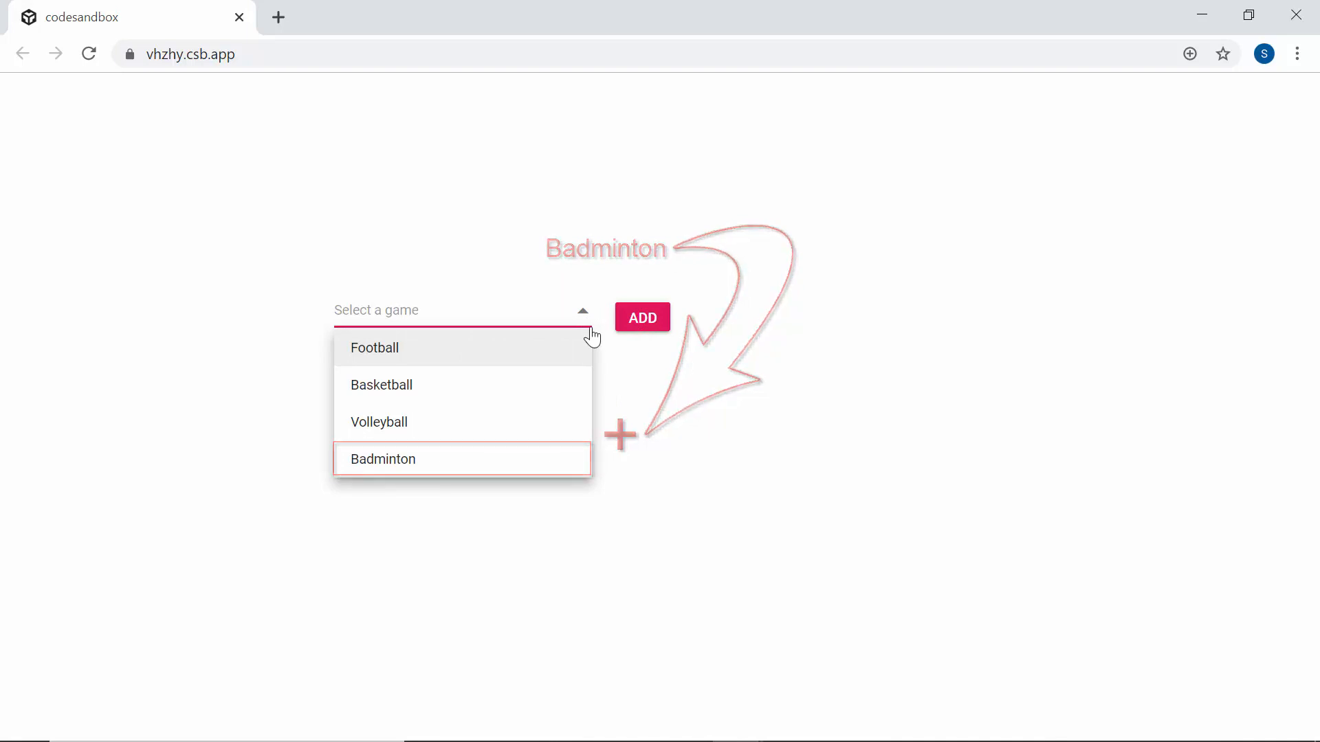
# Step: Expand the game list to show Badminton appended after Football, Basketball and Volleyball
pyautogui.click(384, 459)
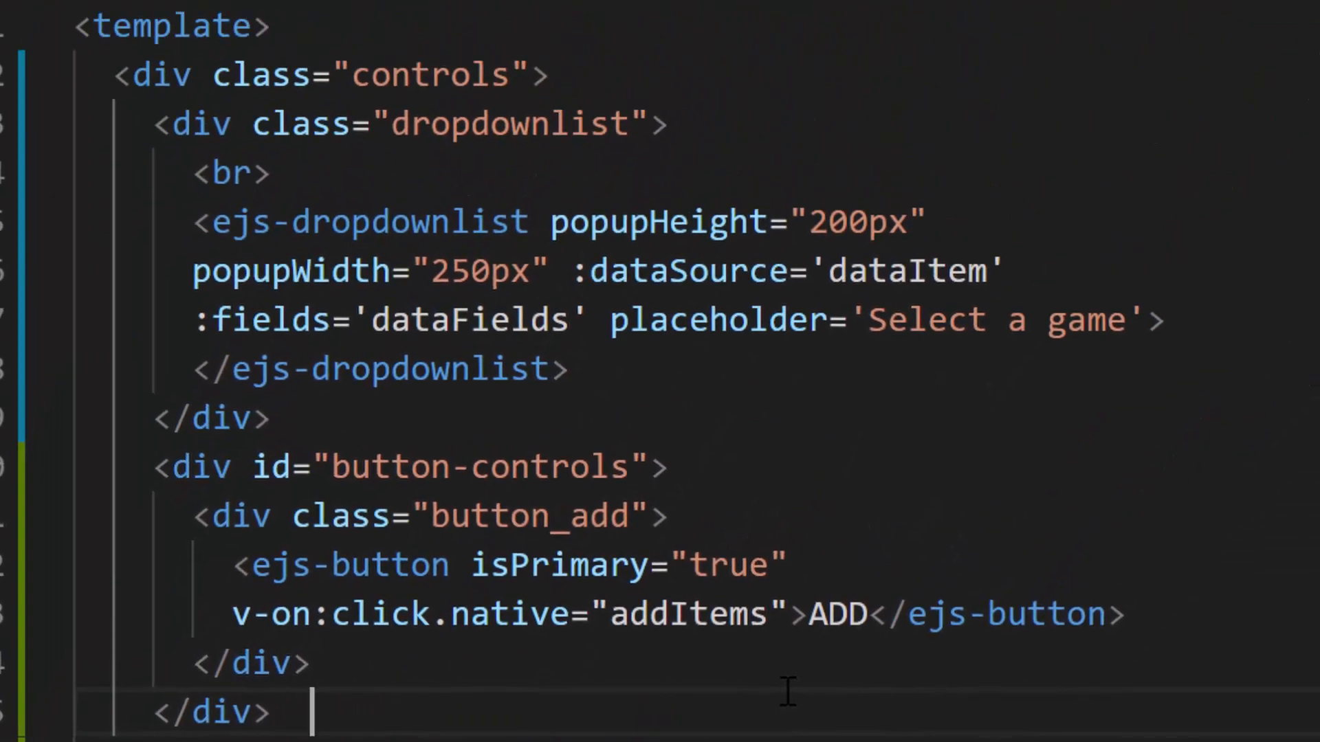
# Step: Add ref="dropdownObj" to the ejs-dropdownlist tag
pyautogui.write('ref=""')
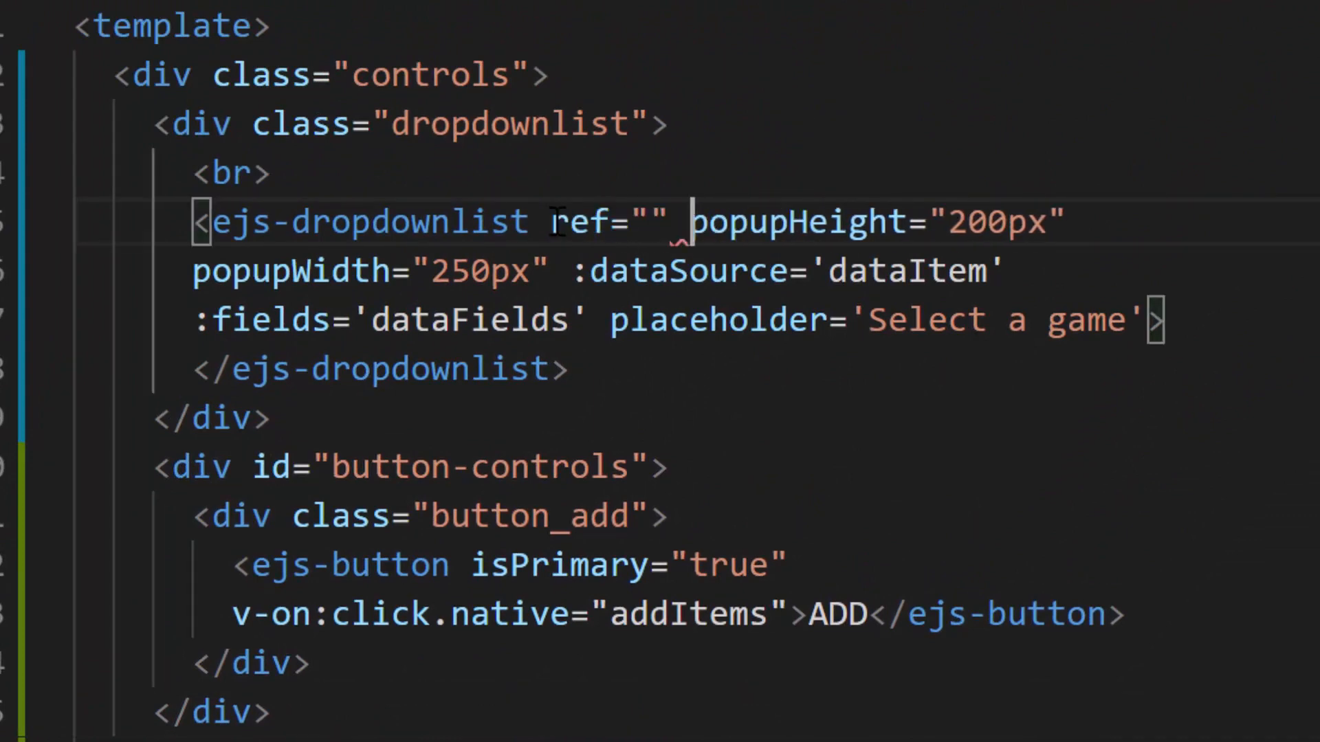
pyautogui.write('dropdownObj')
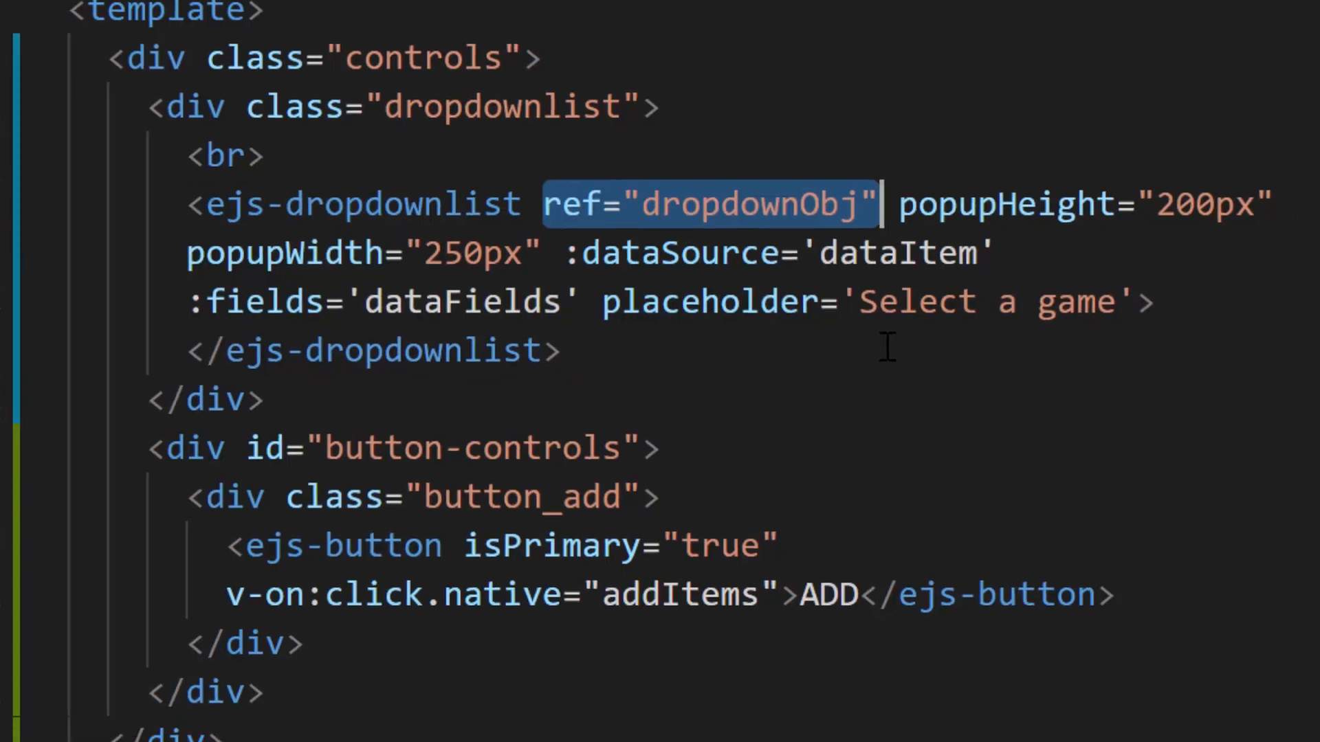
pyautogui.scroll(-3)
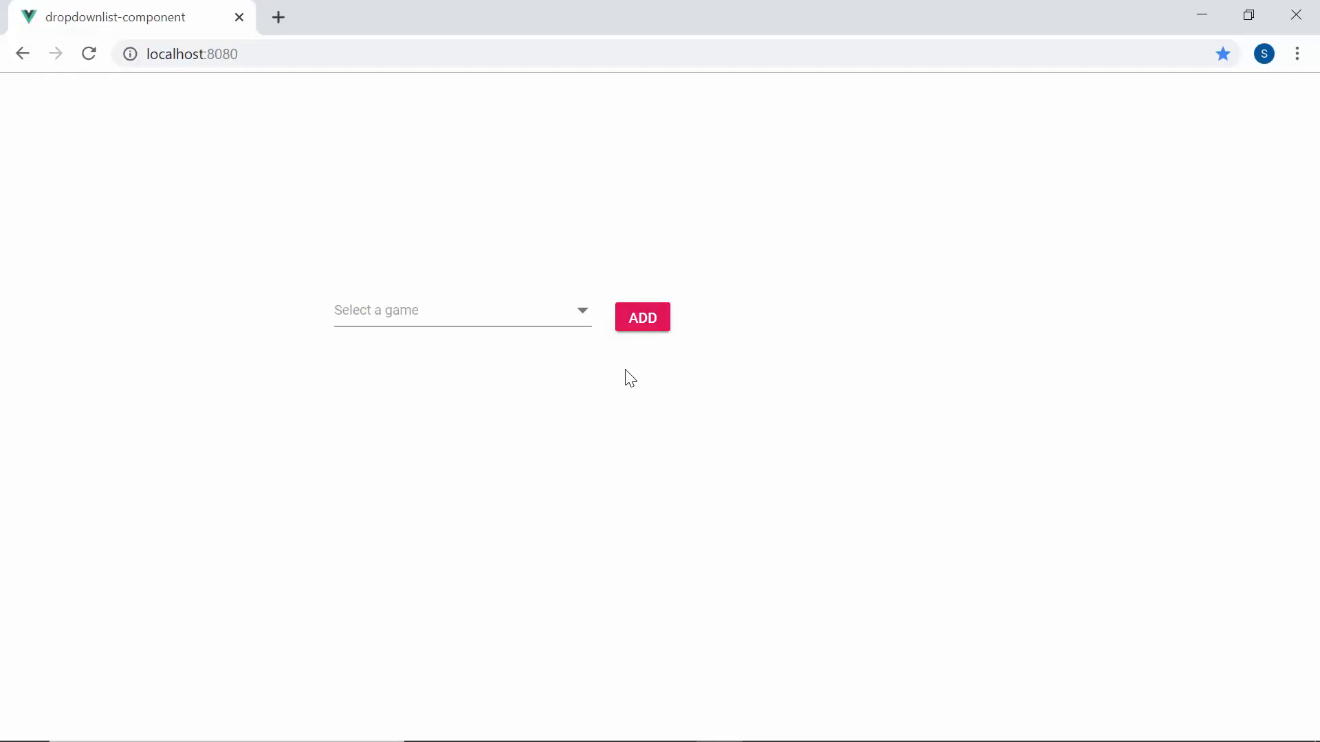
# Step: Add Football via ADD at localhost:8080 and select the new Football entry at the end of the list
pyautogui.click(462, 309)
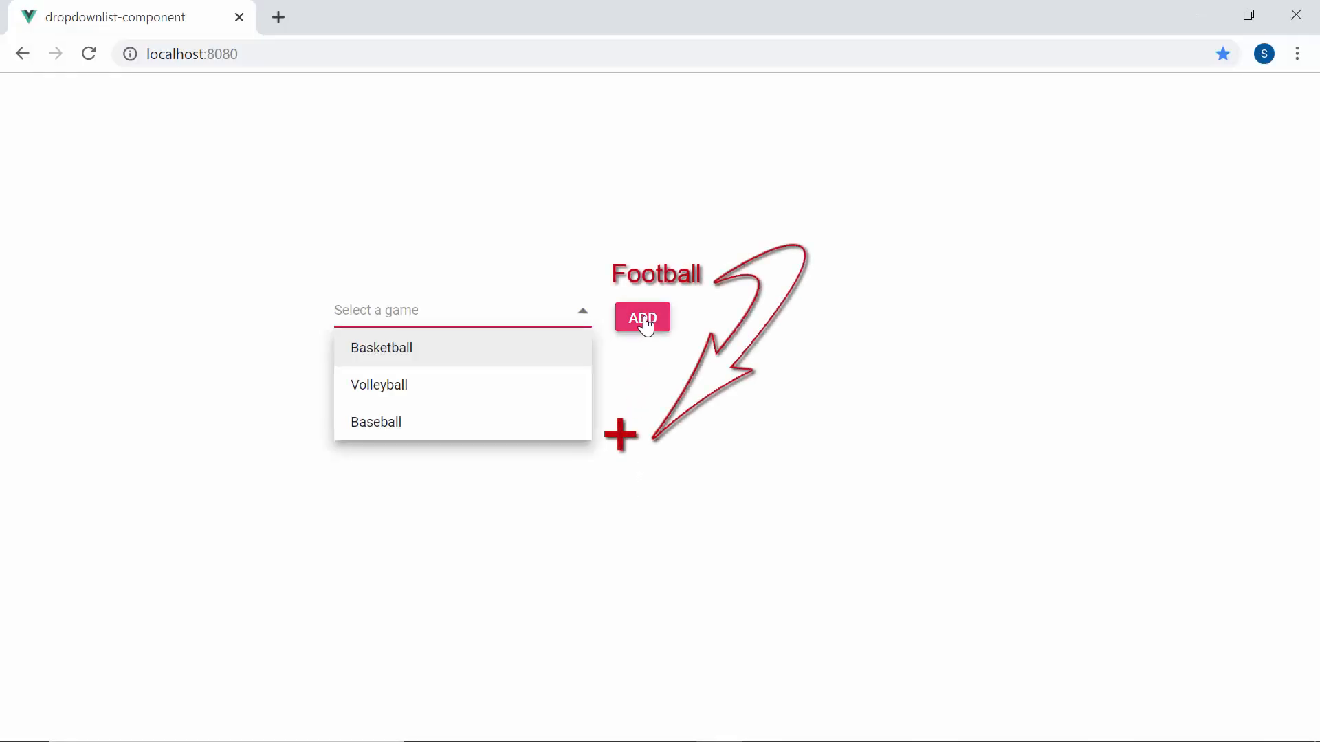
pyautogui.click(642, 318)
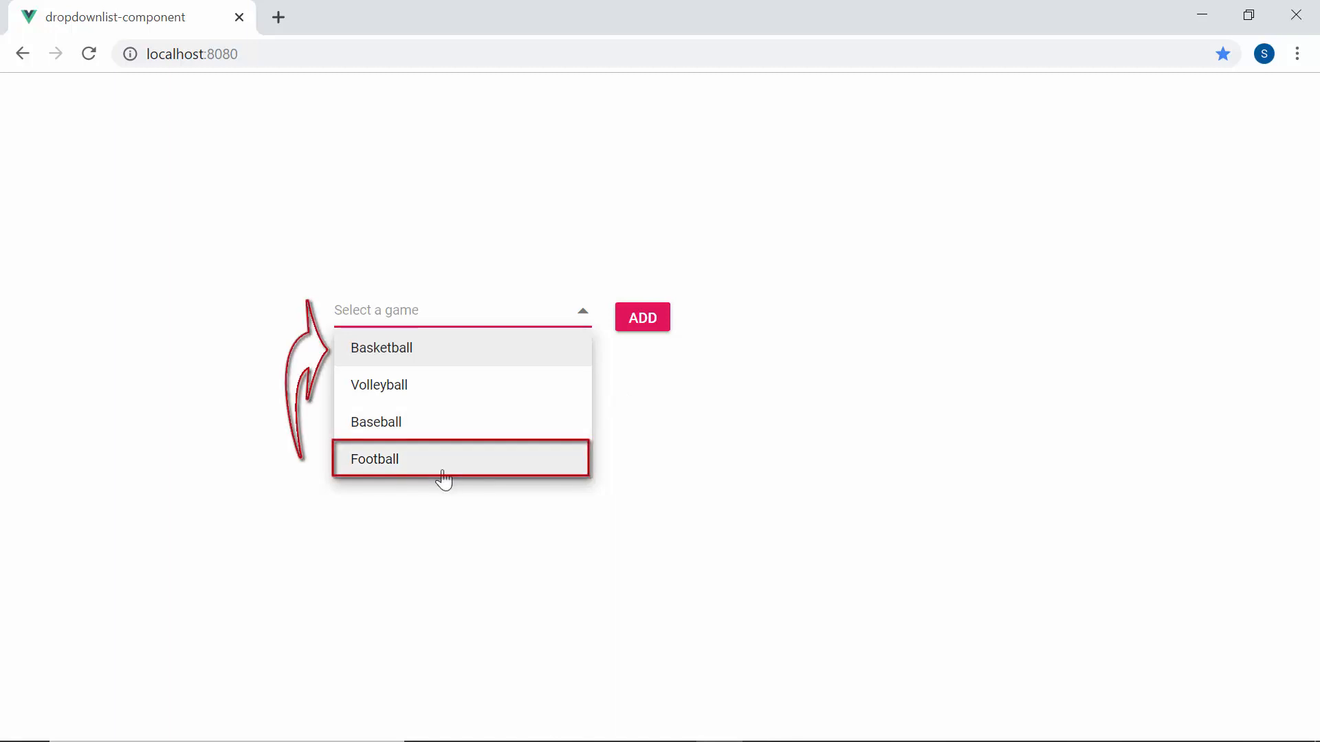
pyautogui.click(374, 459)
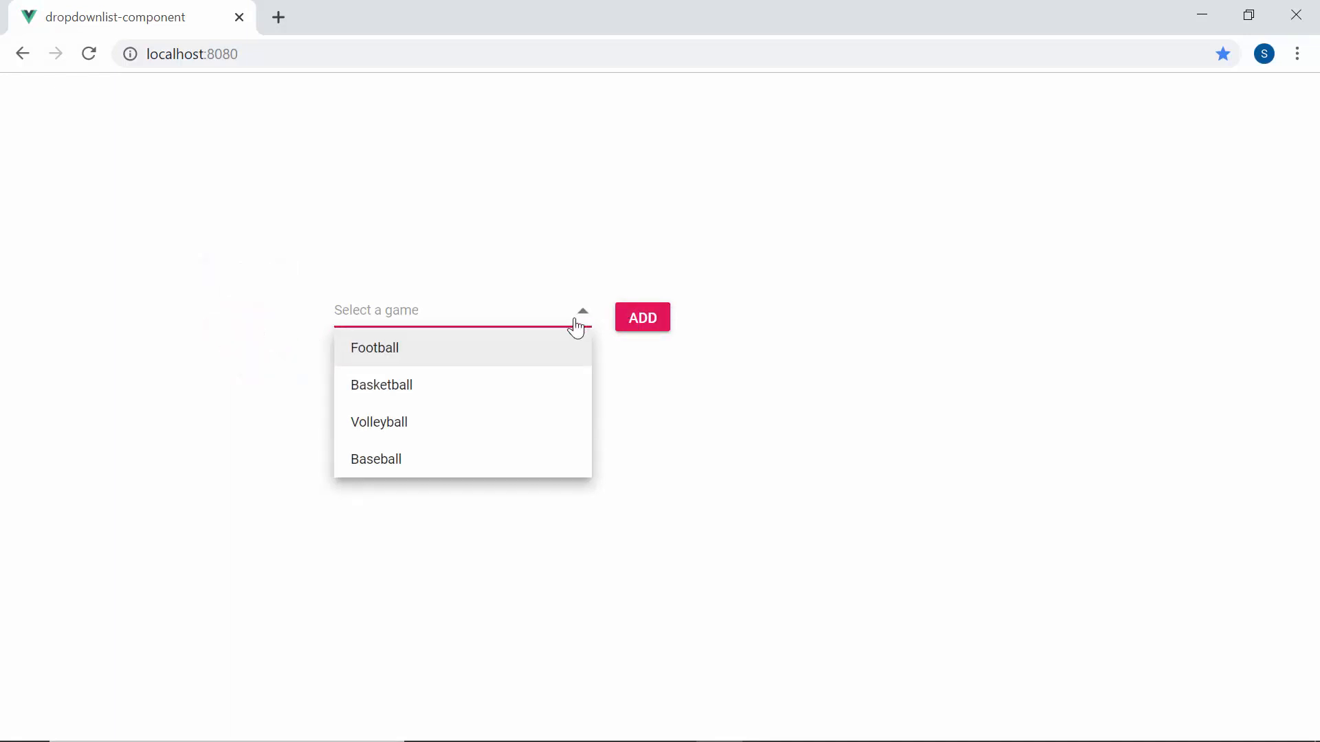
# Step: Select Football now inserted at the top of the reloaded game list
pyautogui.click(374, 348)
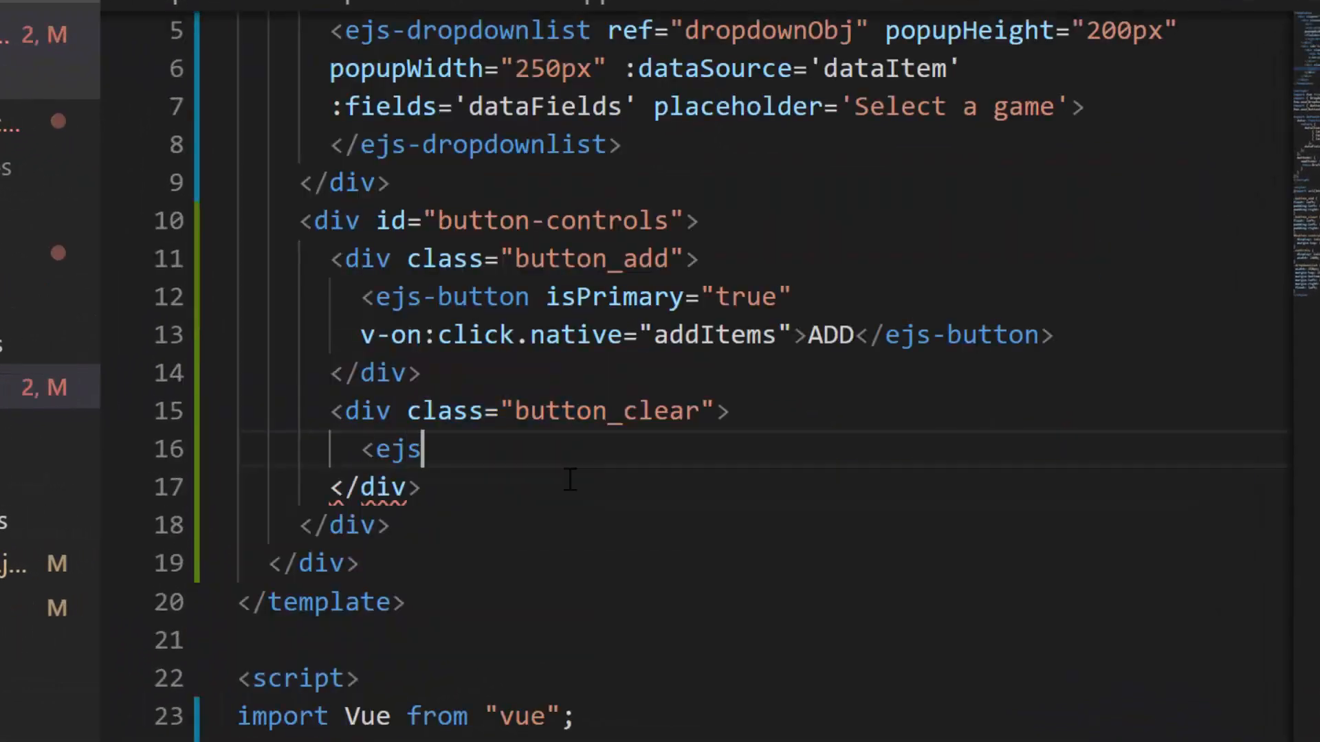
# Step: Write <ejs-button :isPrimary="true">CLEAR</ejs-button> with a v-on:click.native handler inside button_clear
pyautogui.write('-button :isPrimary="true">C')
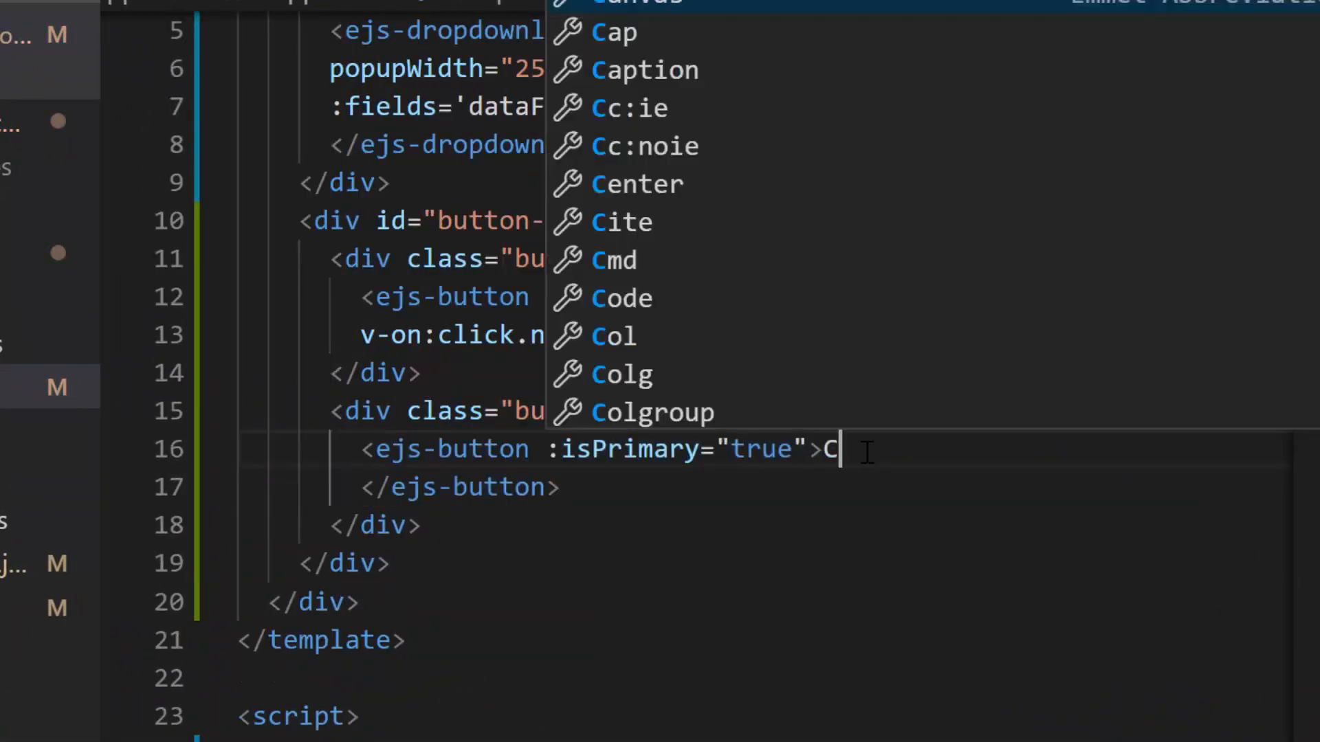
pyautogui.write('LEAR')
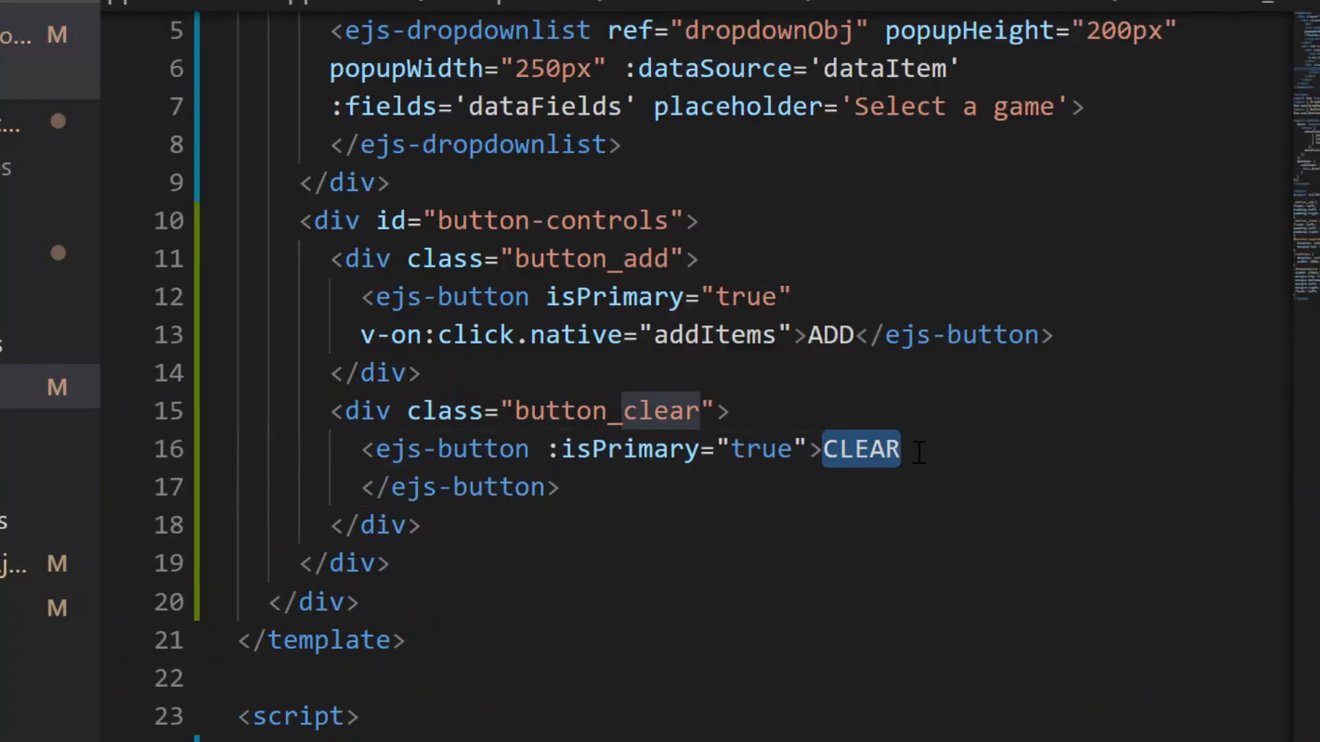
pyautogui.write('v-on:click.native')
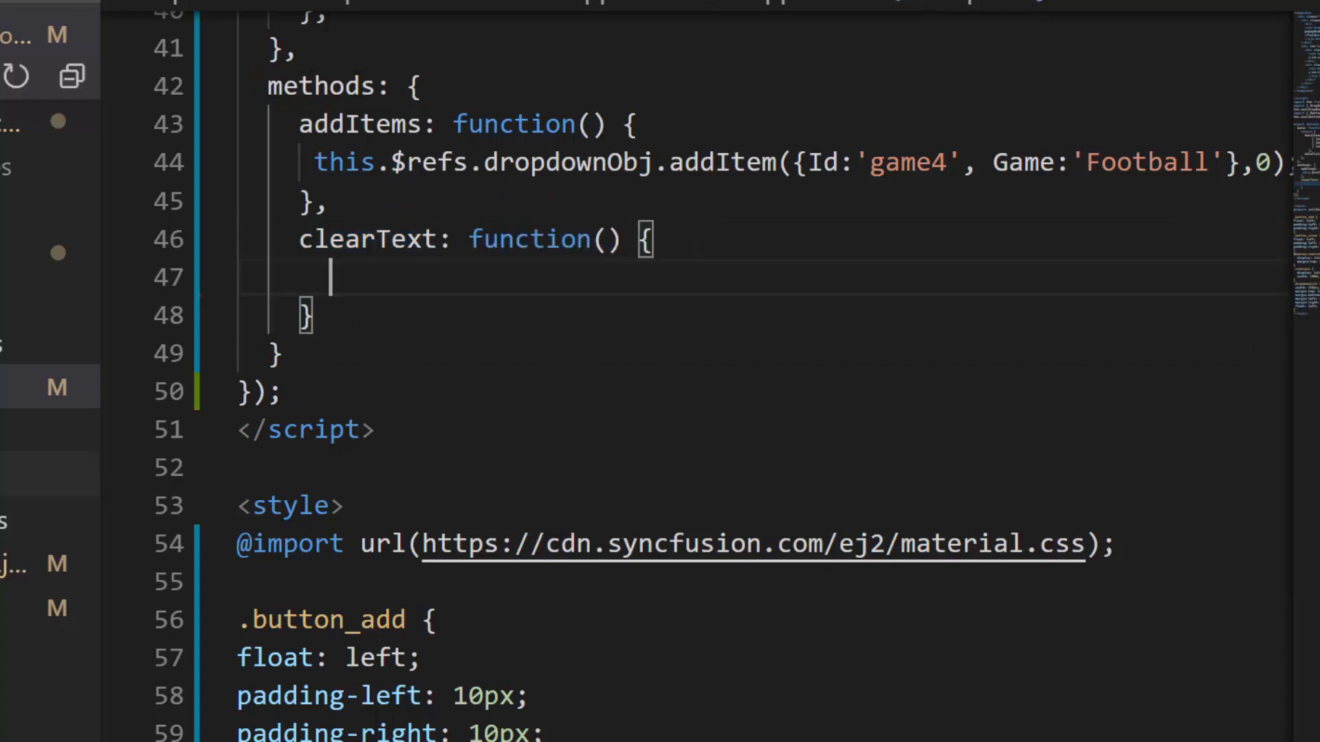
# Step: Make clearText set this.$refs.dropdownObj.ej2Instances.value = null and begin the next this.$refs statement
pyautogui.write('this.$refs.dropdownObj.ej2Instances.value = null;')
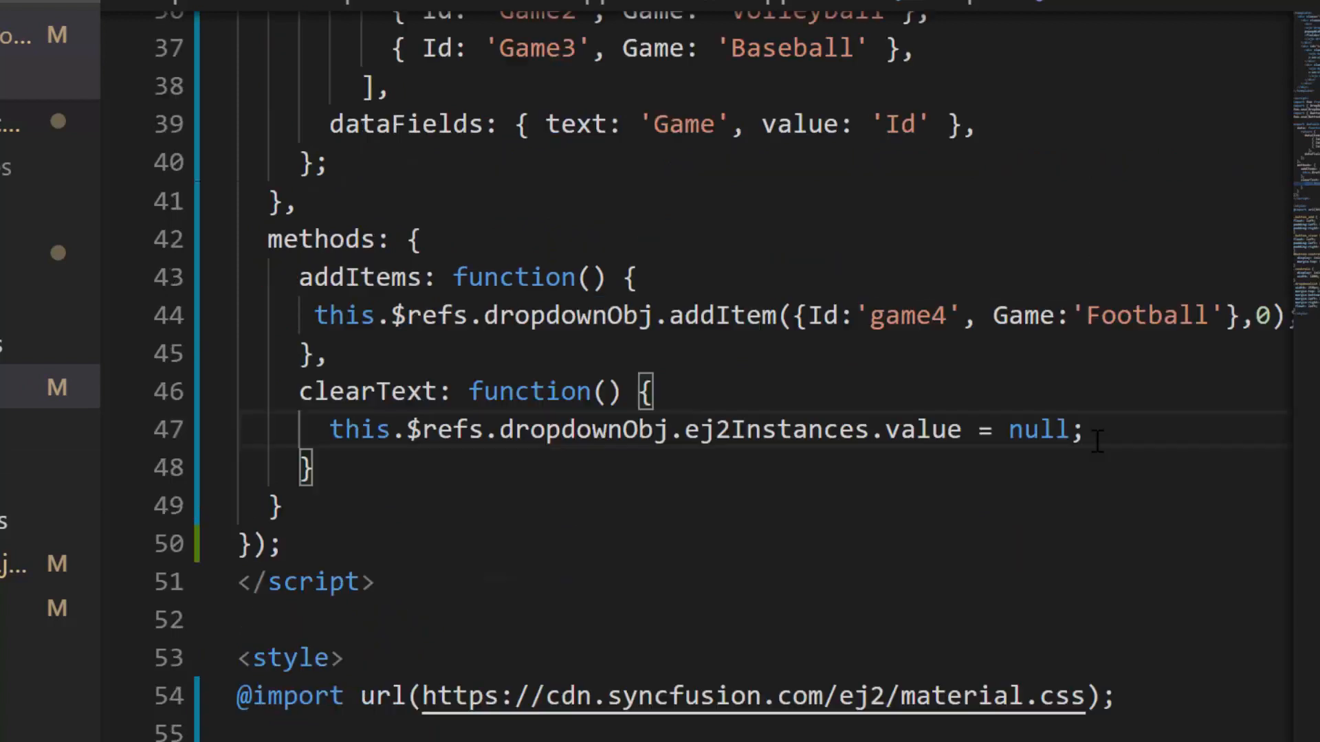
pyautogui.write('this.$refs.')
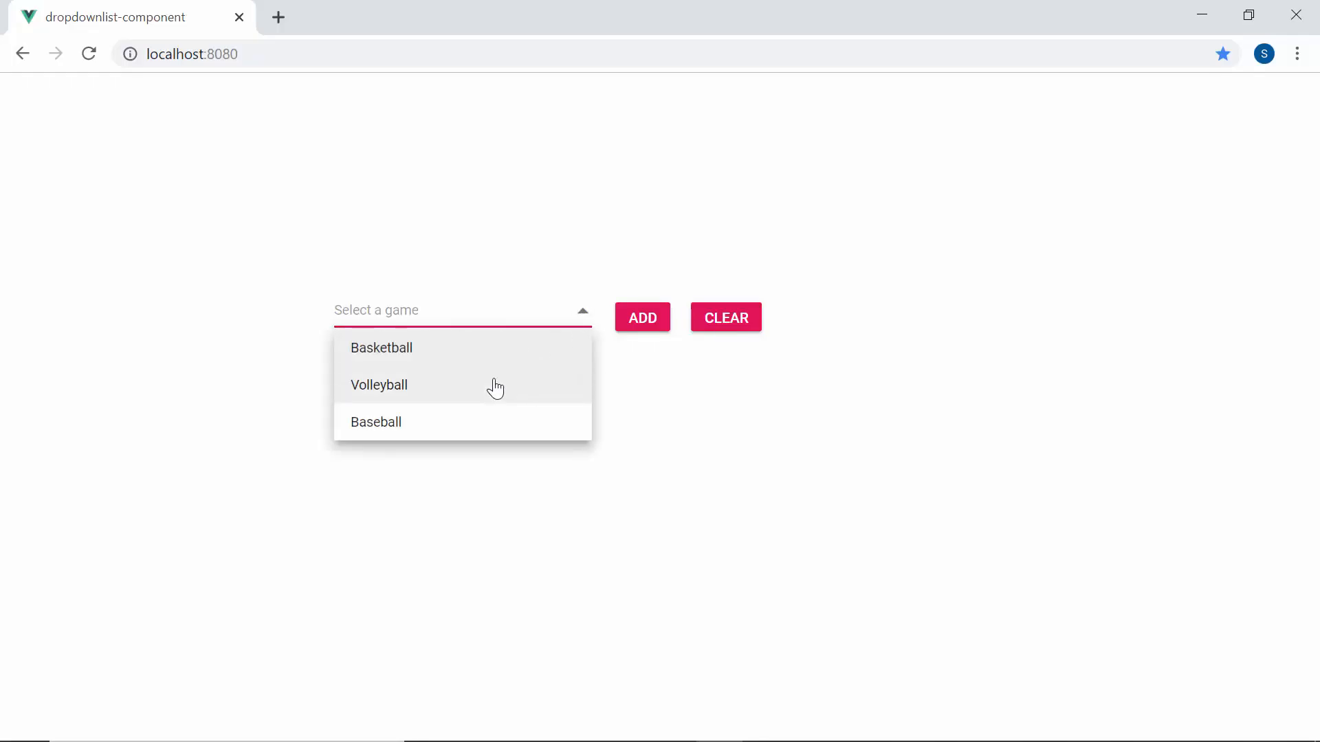
# Step: Select Volleyball, then use CLEAR to return the dropdown to the 'Select a game' placeholder
pyautogui.click(378, 384)
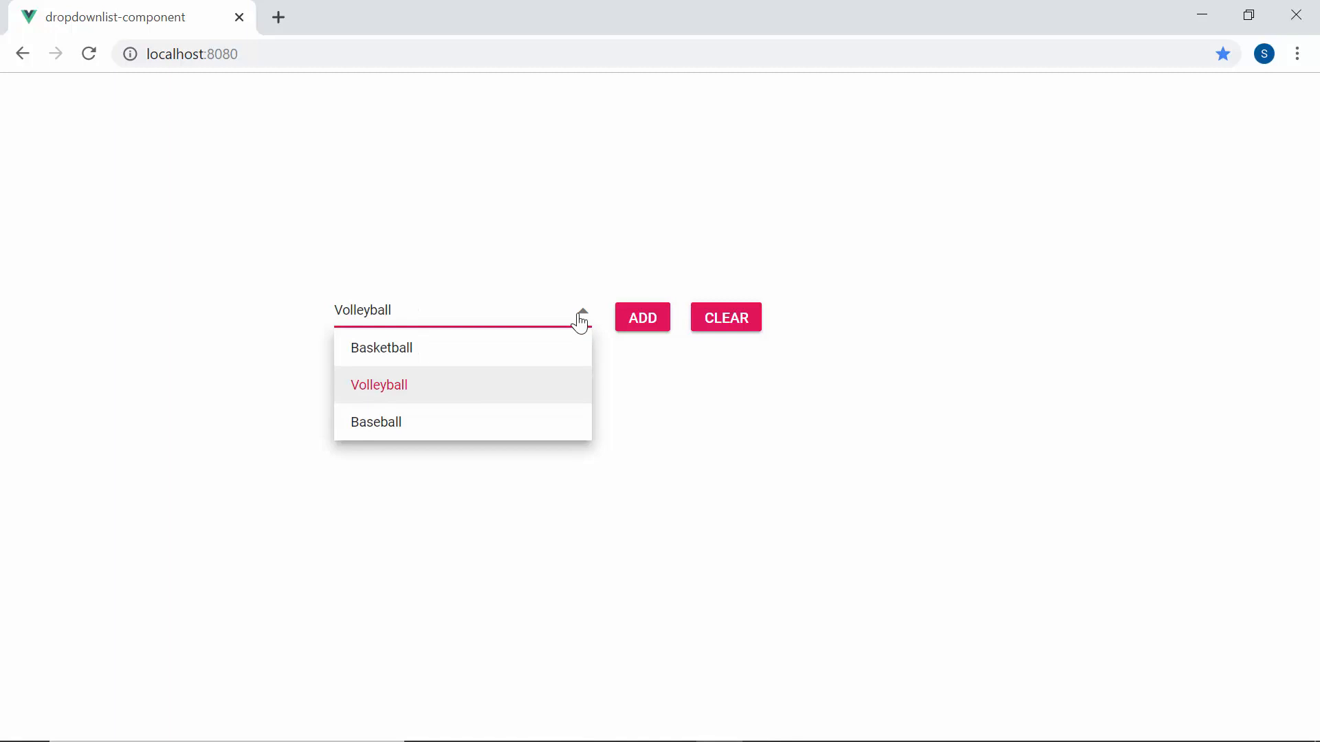
pyautogui.moveTo(749, 324)
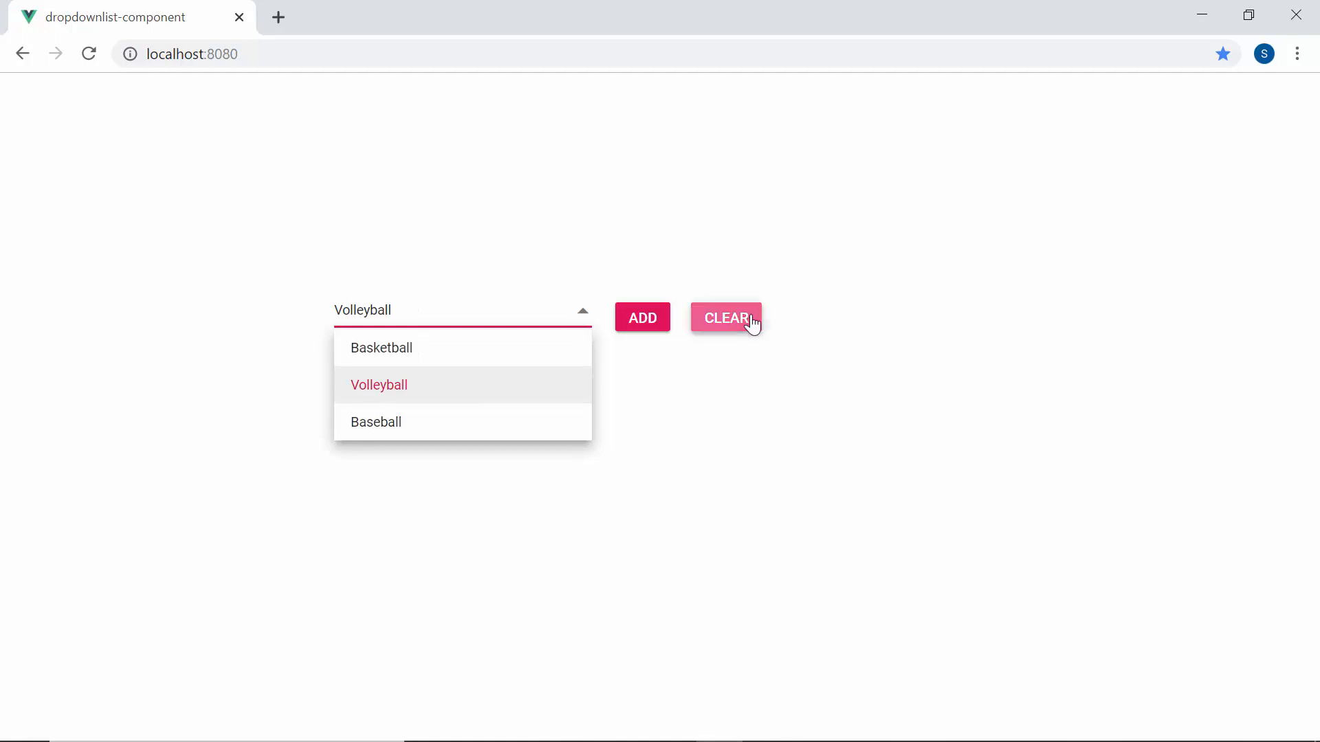
pyautogui.click(724, 318)
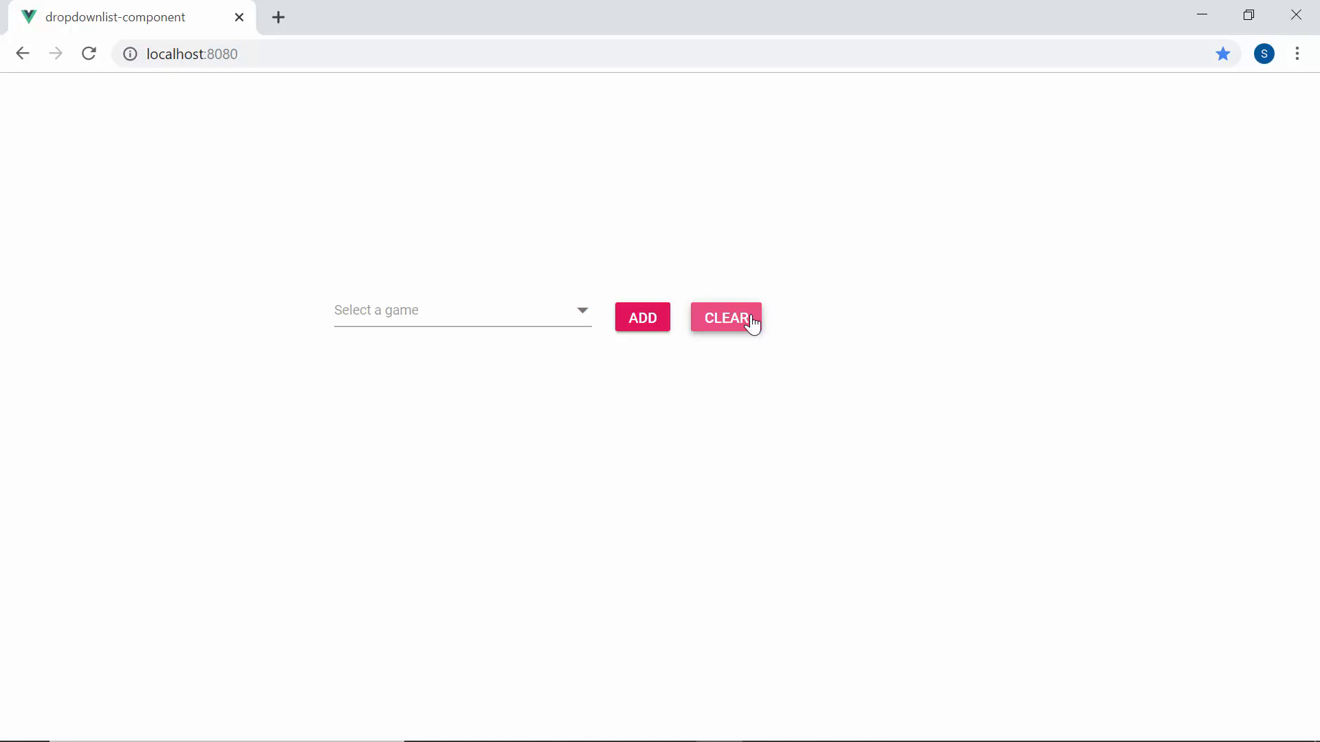
pyautogui.moveTo(686, 320)
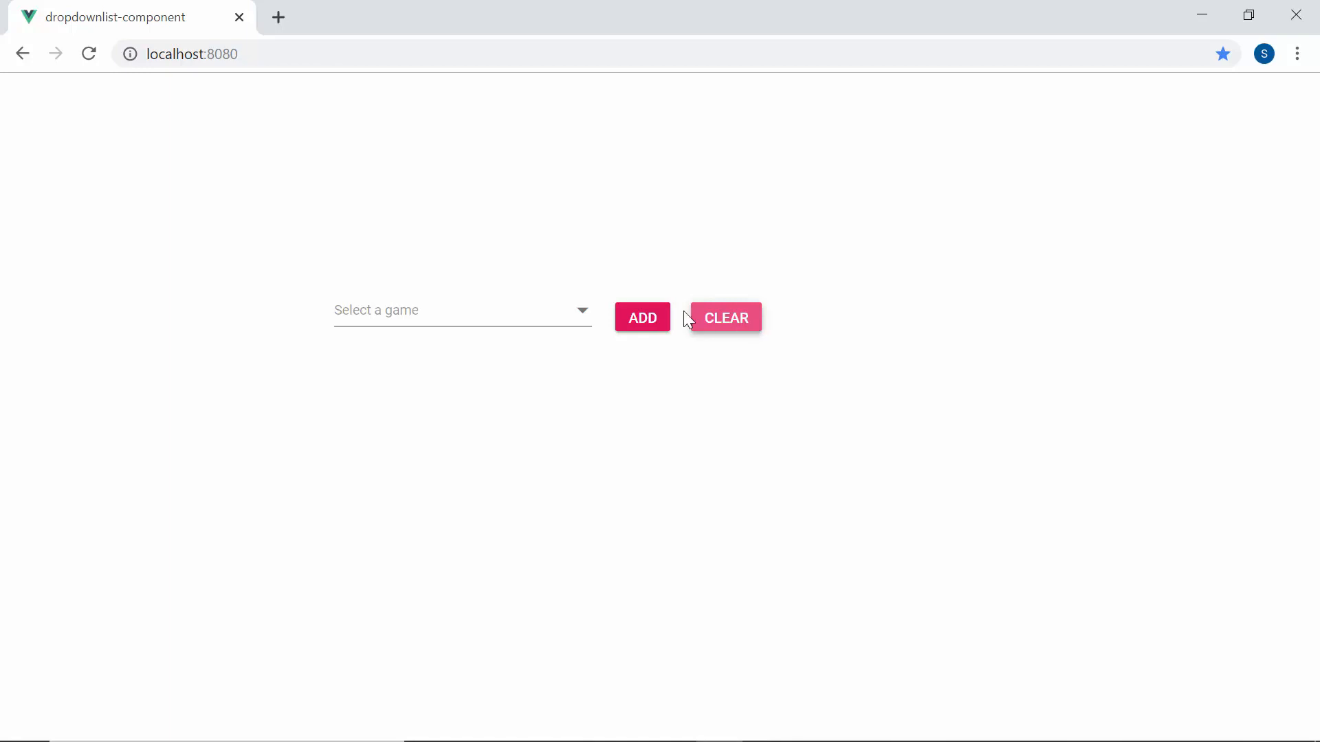
pyautogui.moveTo(642, 318)
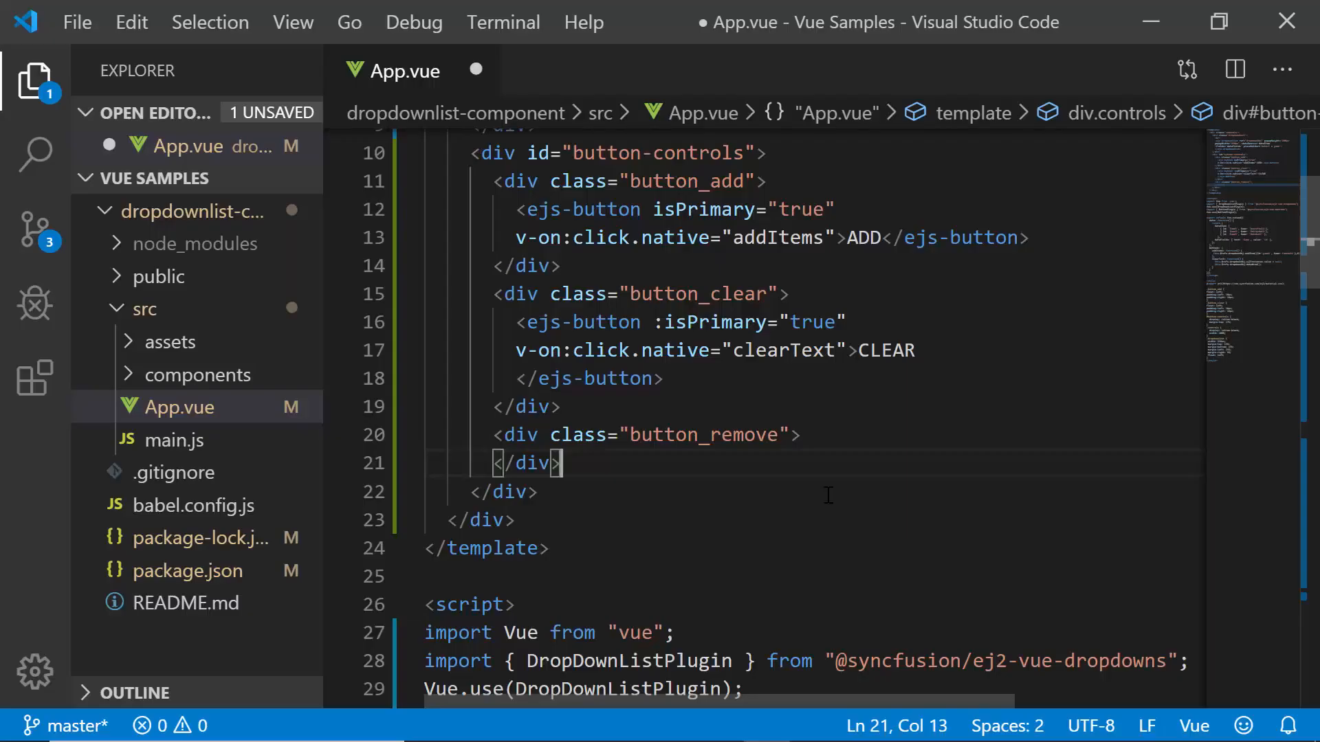
# Step: Write a primary ejs-button labelled REMOVE with v-on:click.native bound to removeItems
pyautogui.write('<ejs-button :isPrimary="true" >')
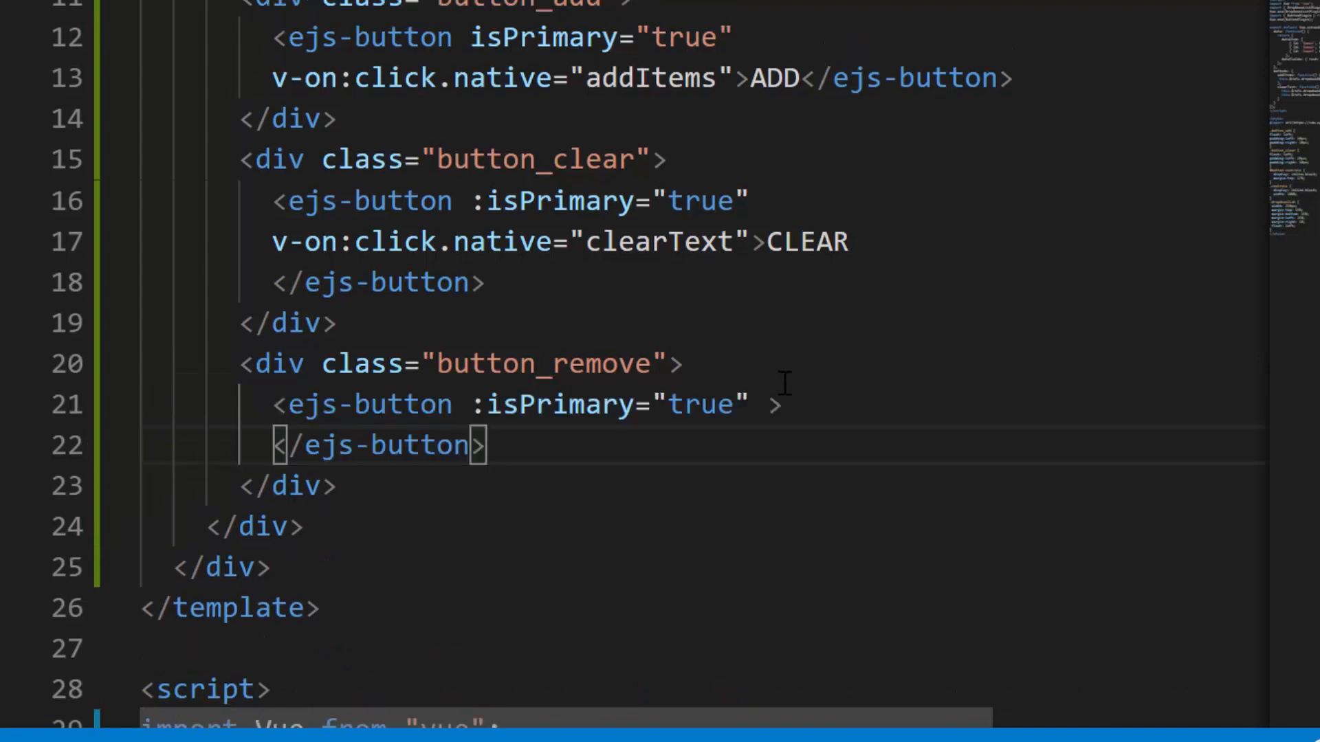
pyautogui.write('v-on:click.native')
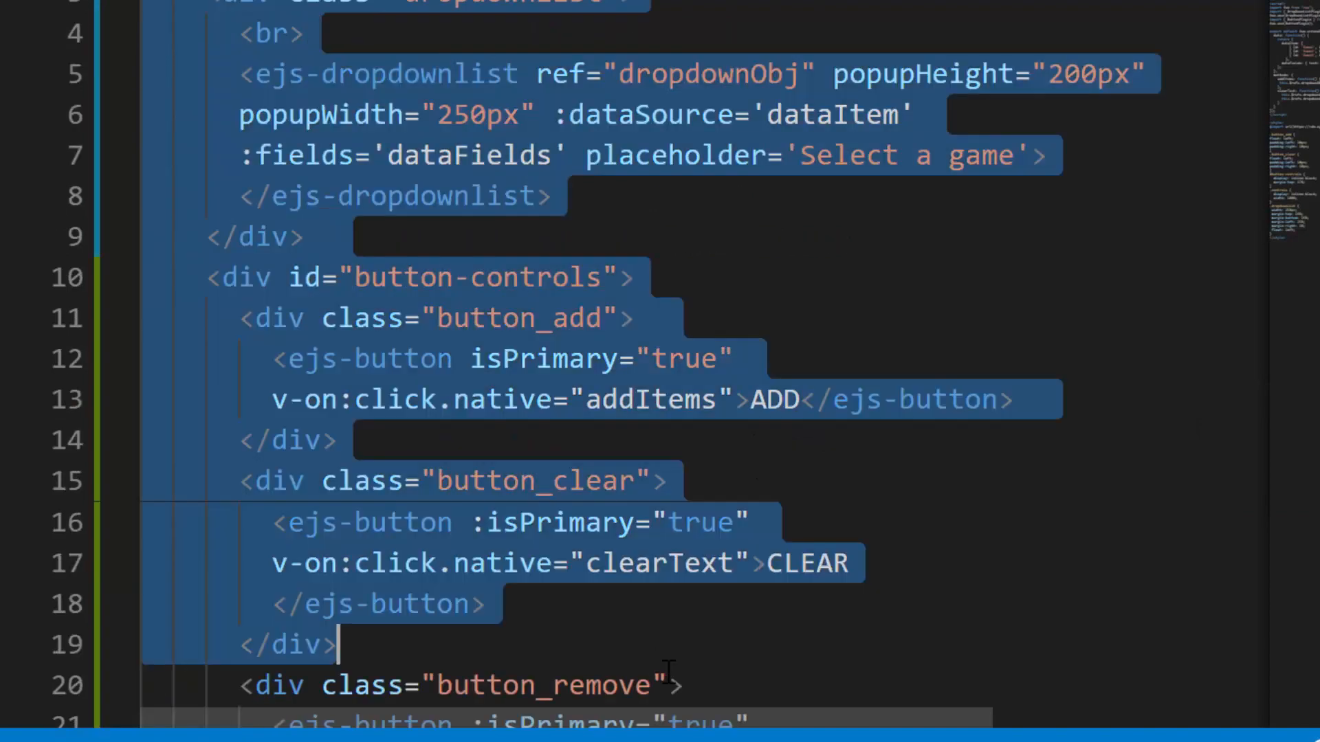
pyautogui.write('REM')
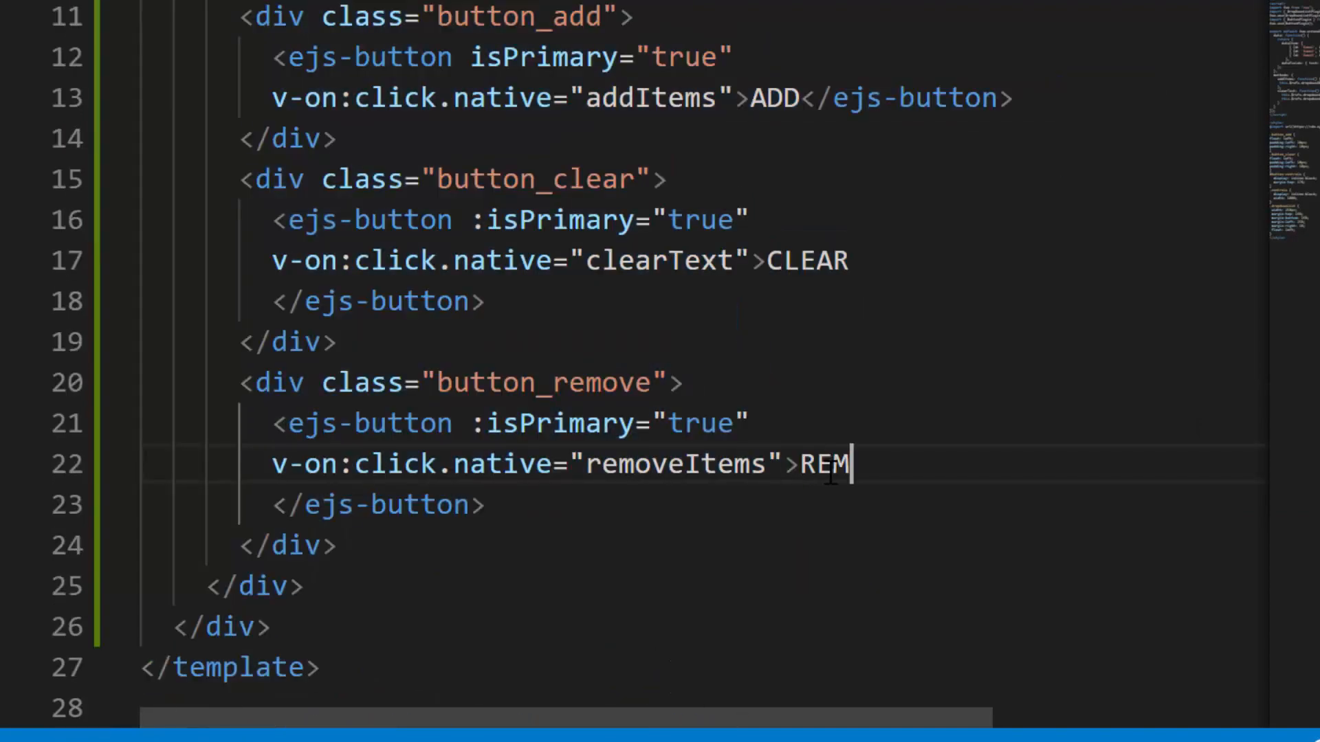
pyautogui.write('OVE')
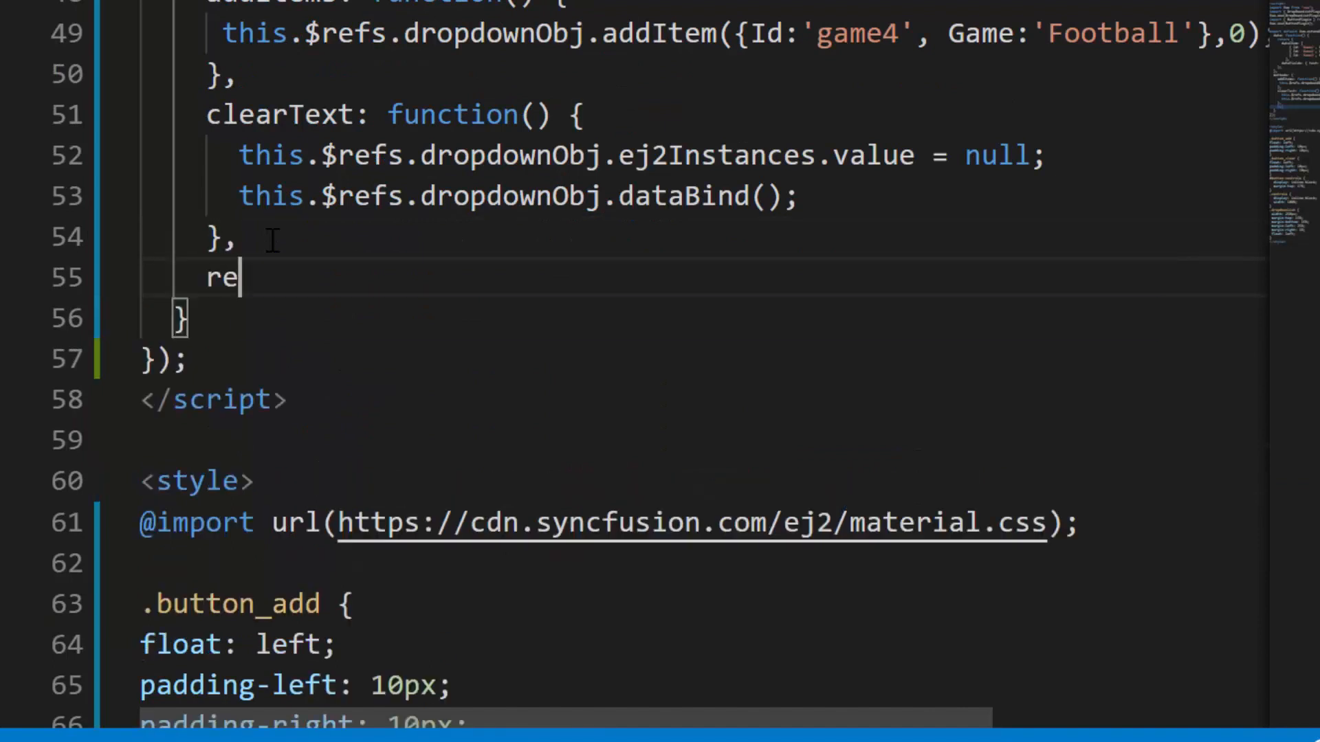
# Step: Define removeItems calling this.$refs.dropdownObj.getItems()[0].remove()
pyautogui.write('moveItems: function() {')
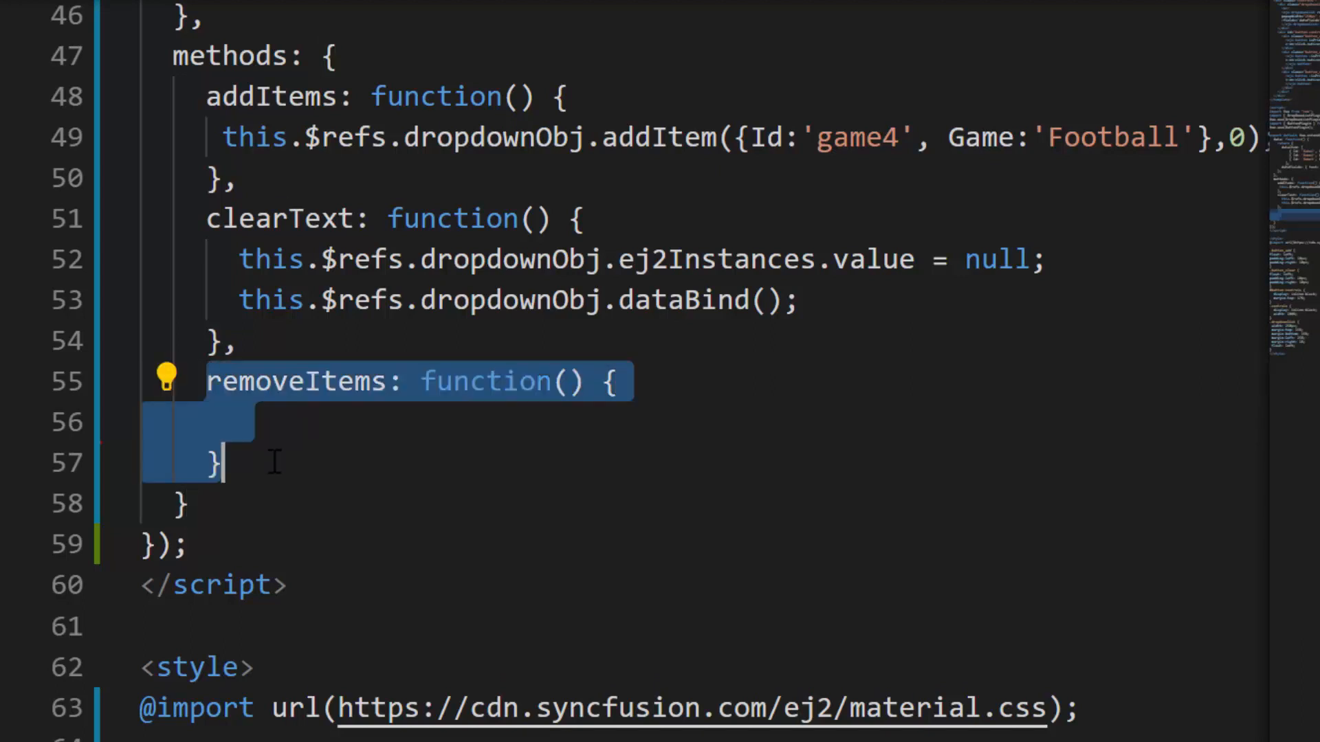
pyautogui.write('thi')
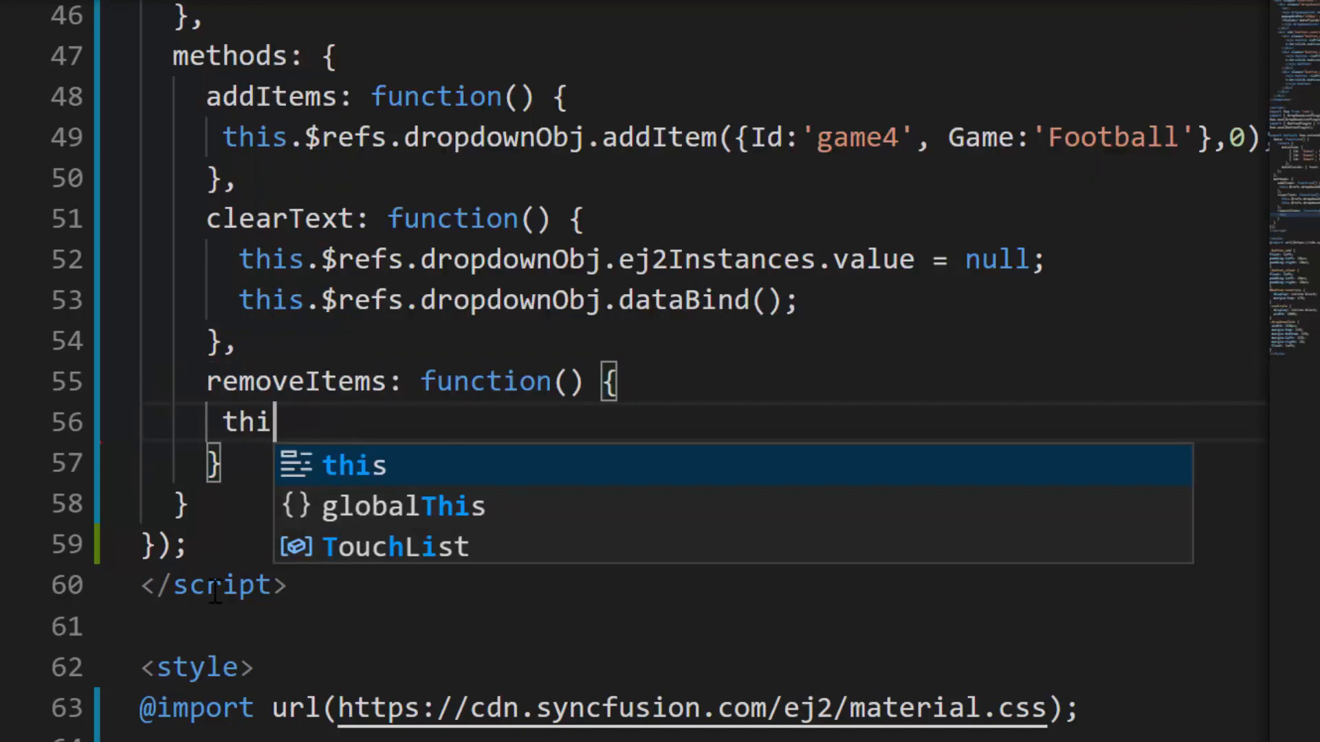
pyautogui.write('s.$refs.dropdownObj.getItems(')
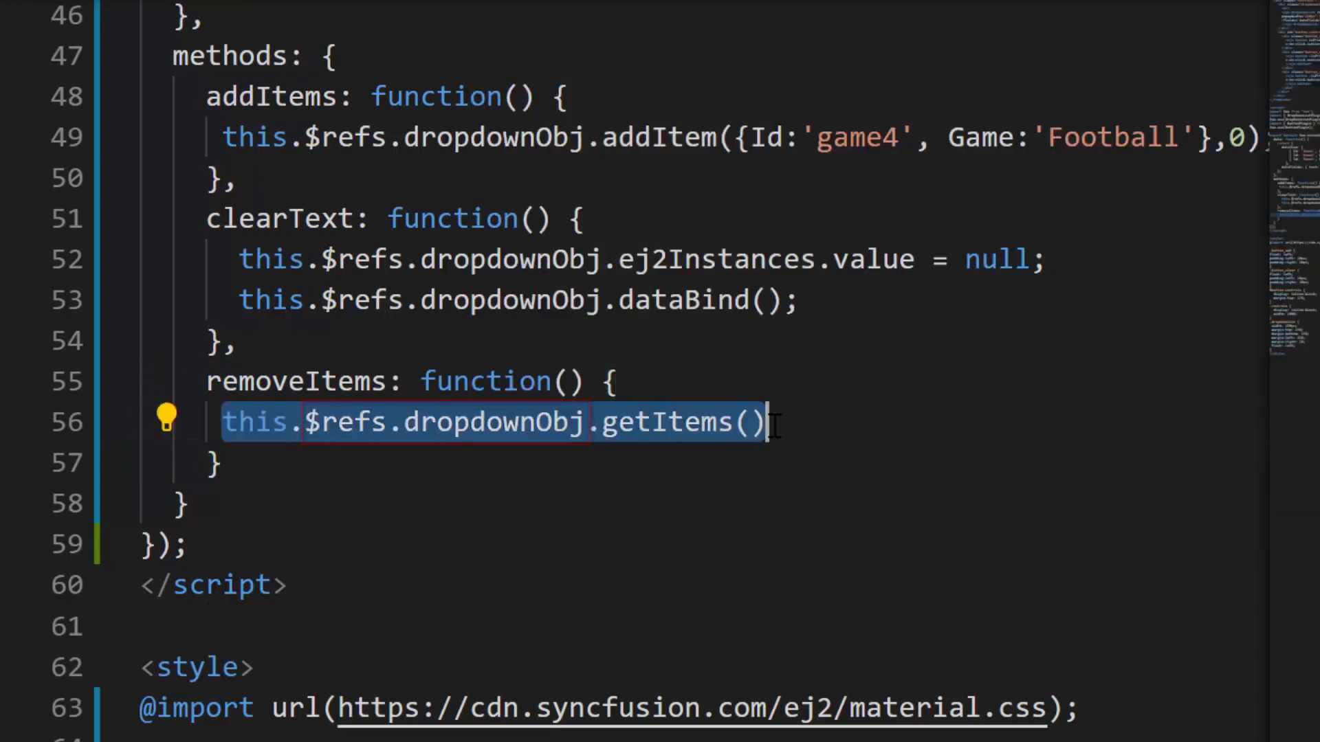
pyautogui.write(';')
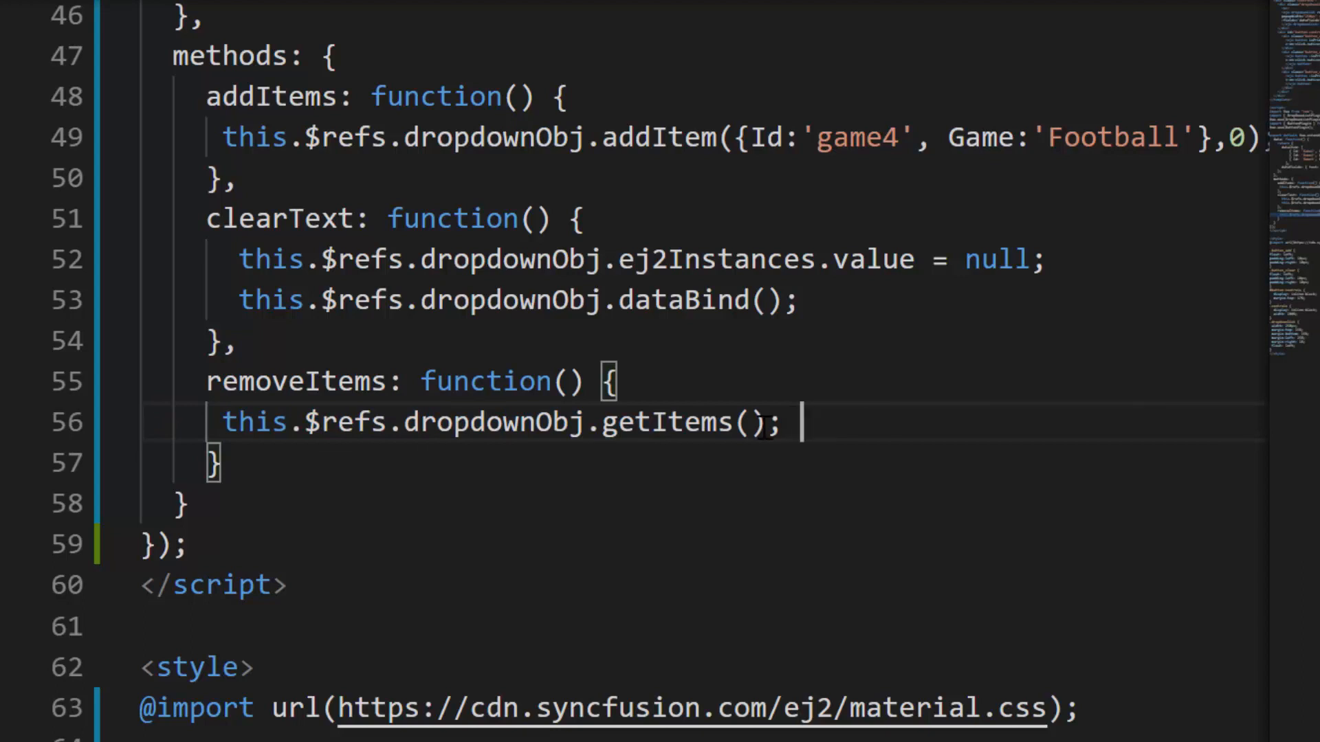
pyautogui.write('[]')
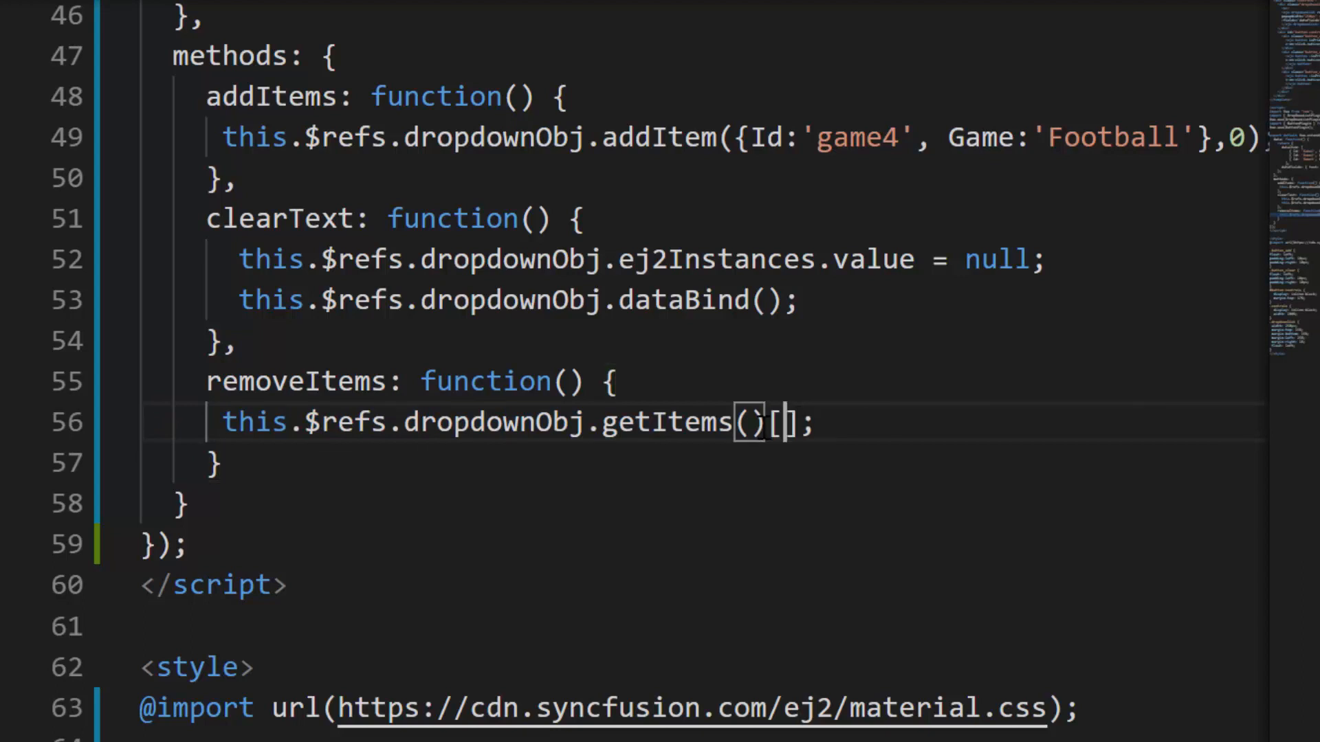
pyautogui.write('0')
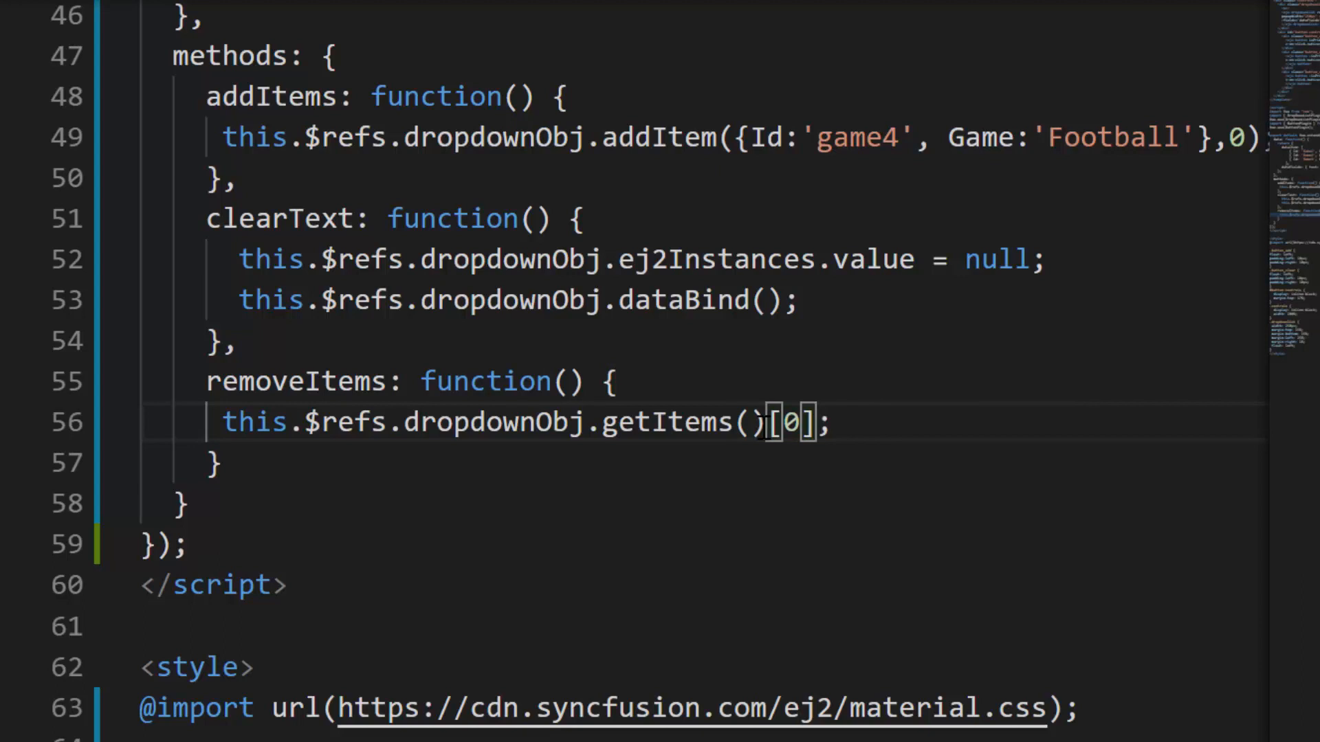
pyautogui.write('.remove(')
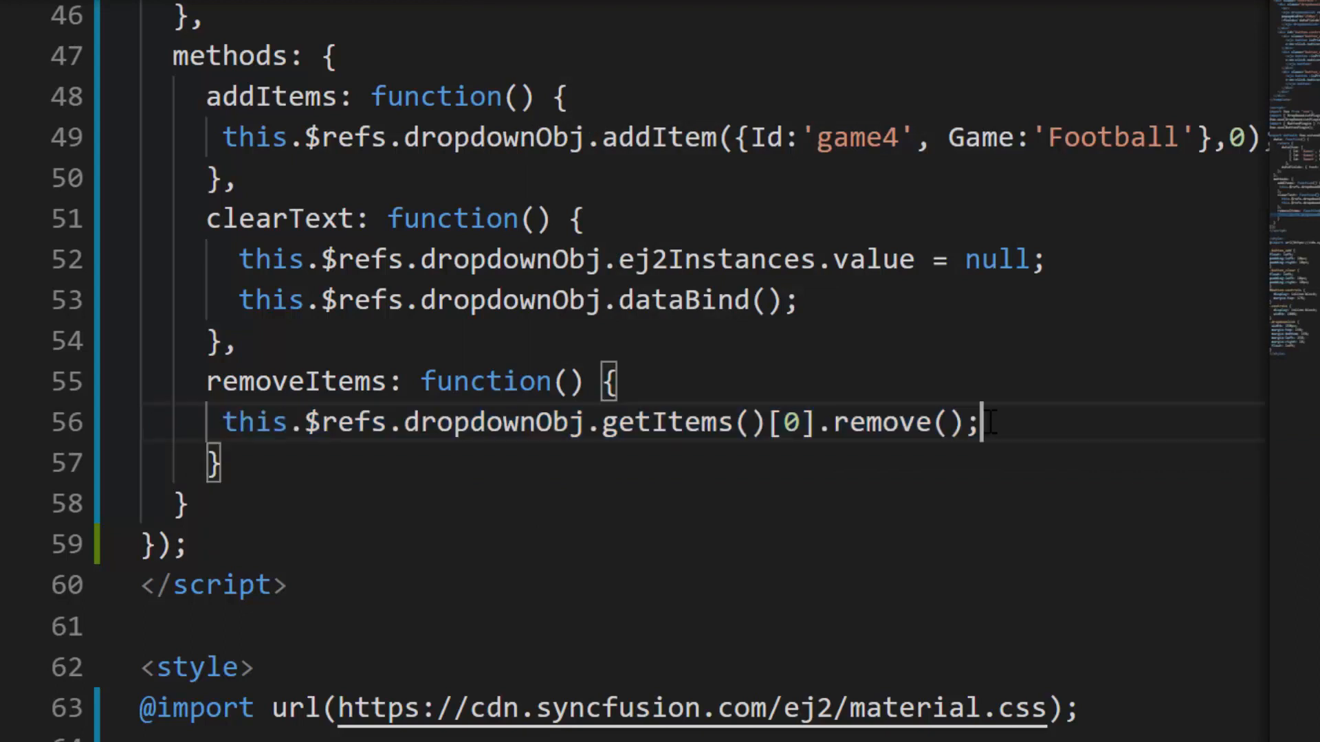
# Step: Splice index 0 from dataSource and guard both calls with getItems().length > 1
pyautogui.write('this.$refs.dropdownObj.dataSource.splice(0, 1);')
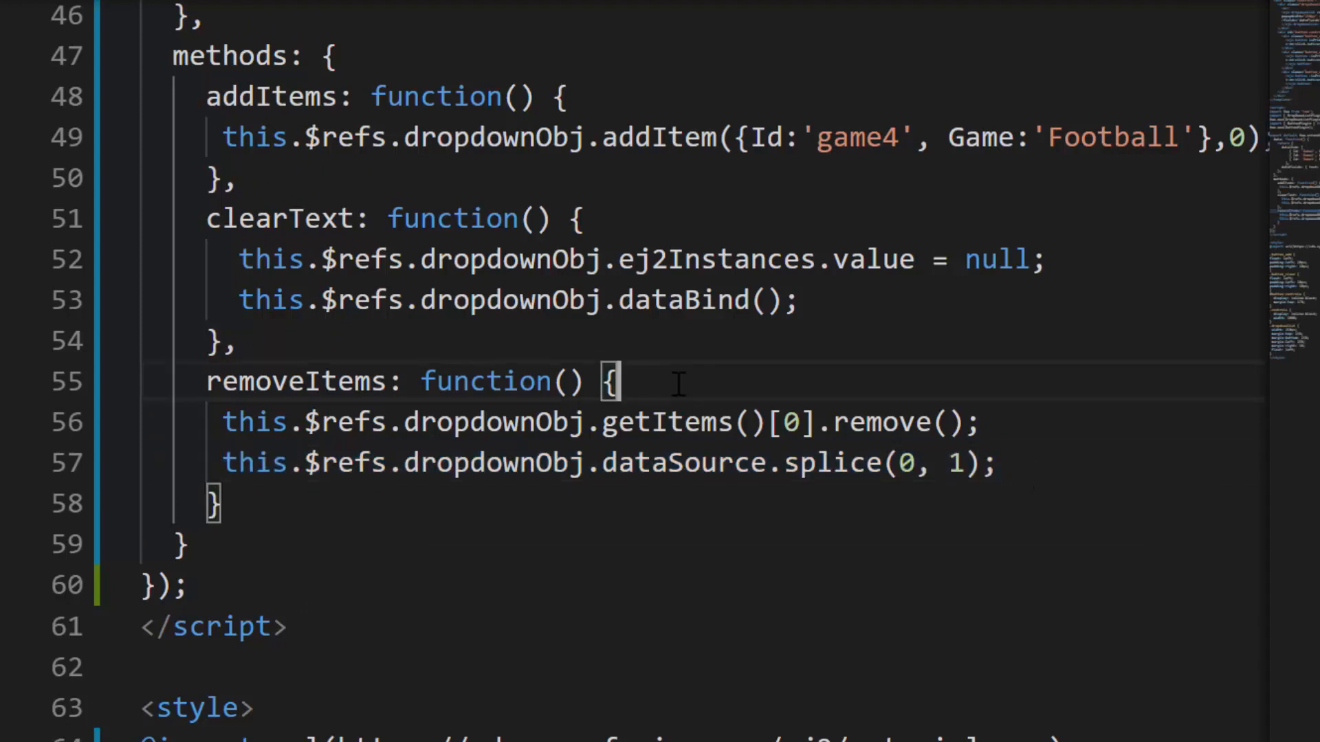
pyautogui.write('if(this.$refs')
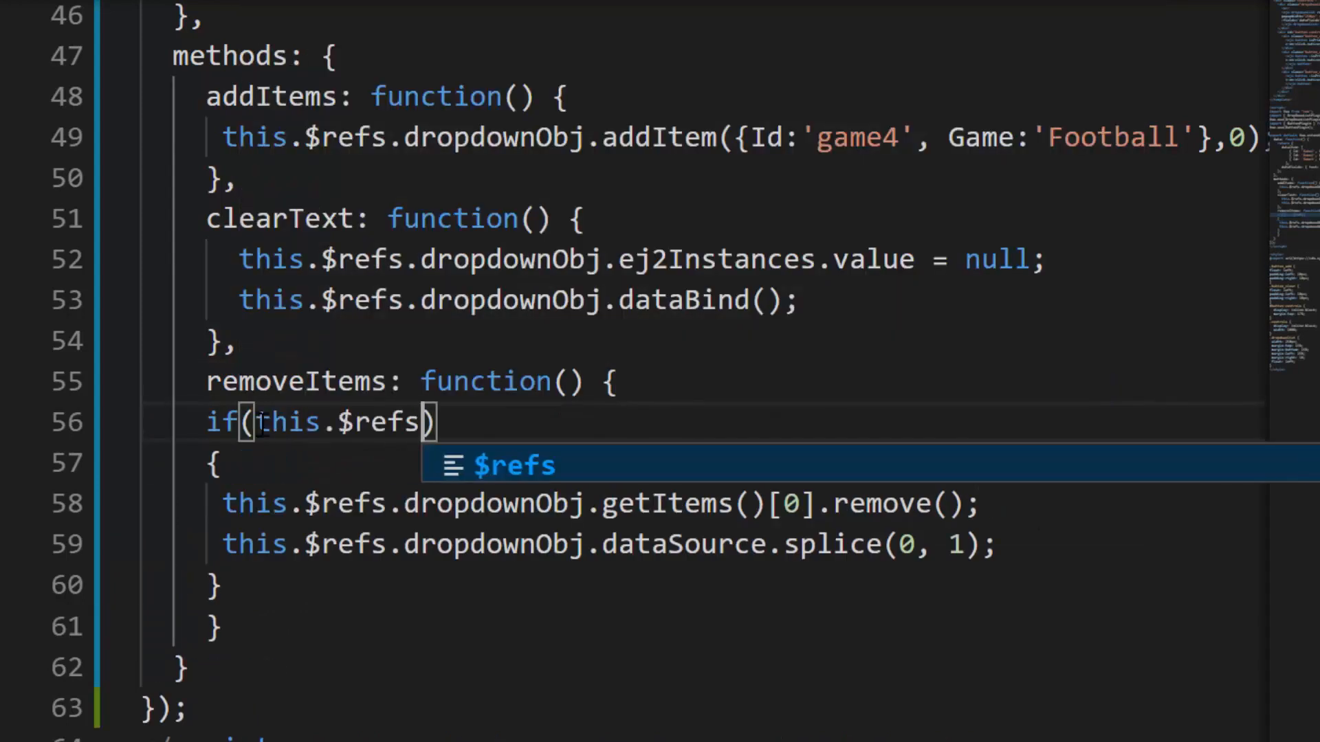
pyautogui.write('.dropdownObj.getItems().length > 1')
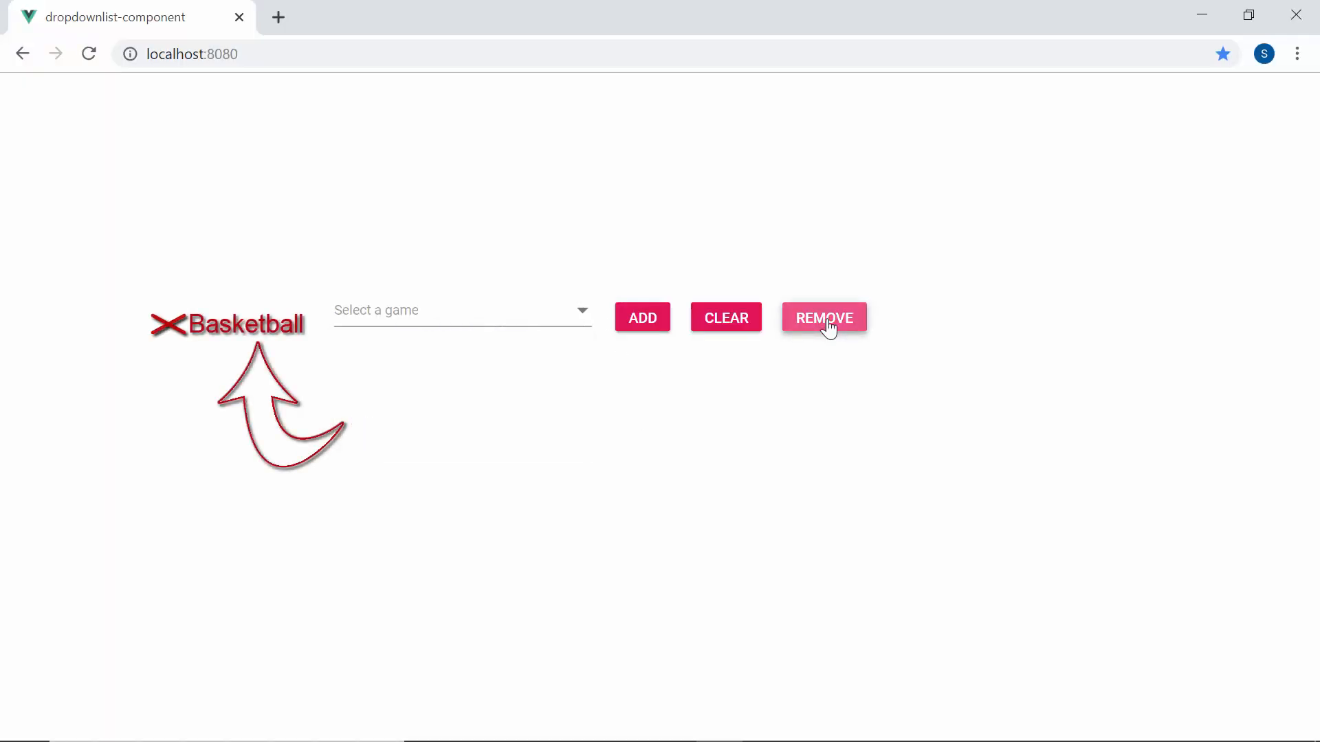
# Step: Use REMOVE to drop Basketball, leaving only Volleyball and Baseball in the list
pyautogui.click(462, 309)
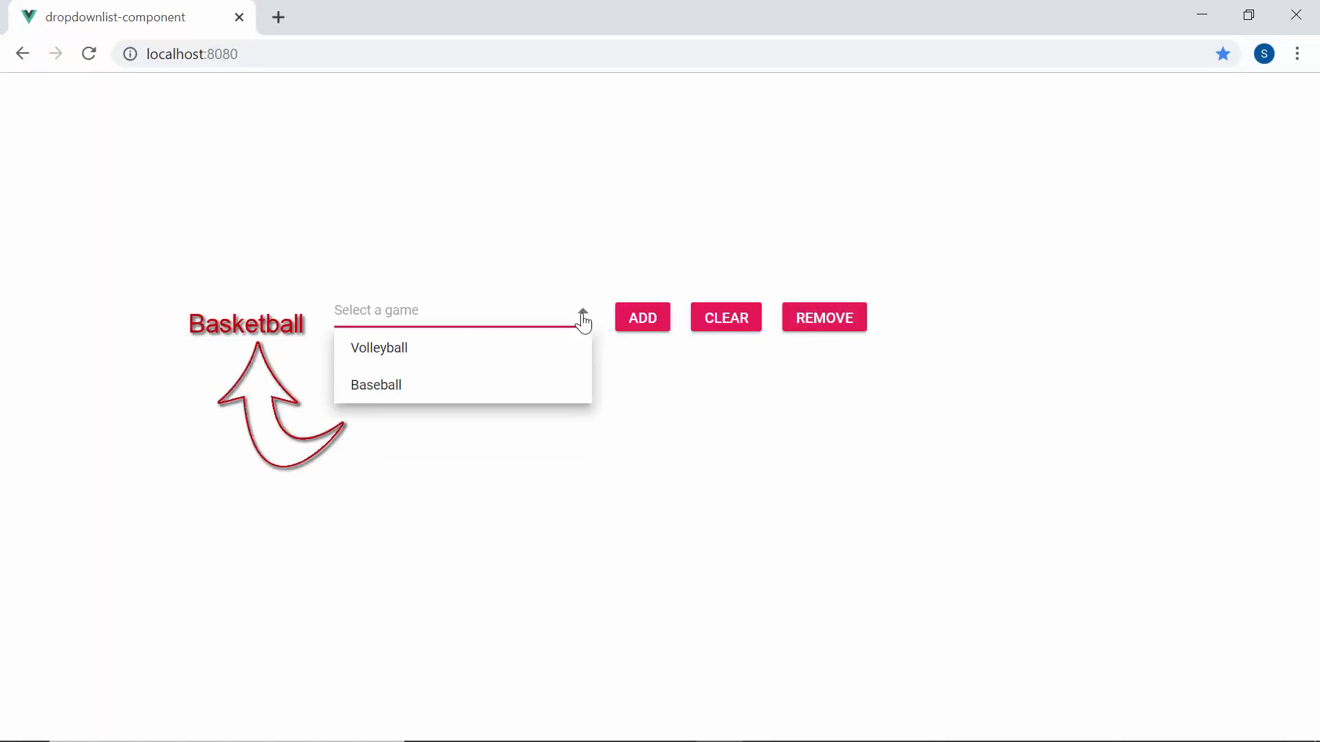
pyautogui.click(824, 317)
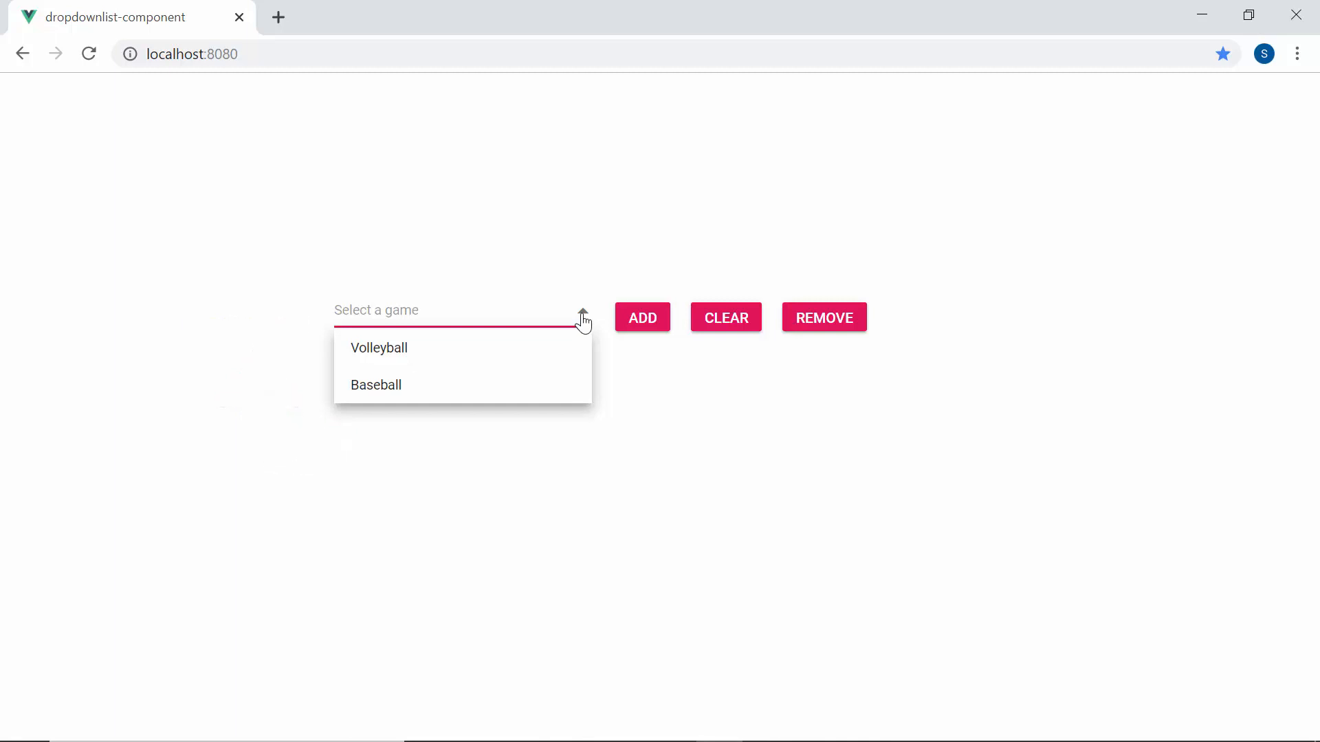